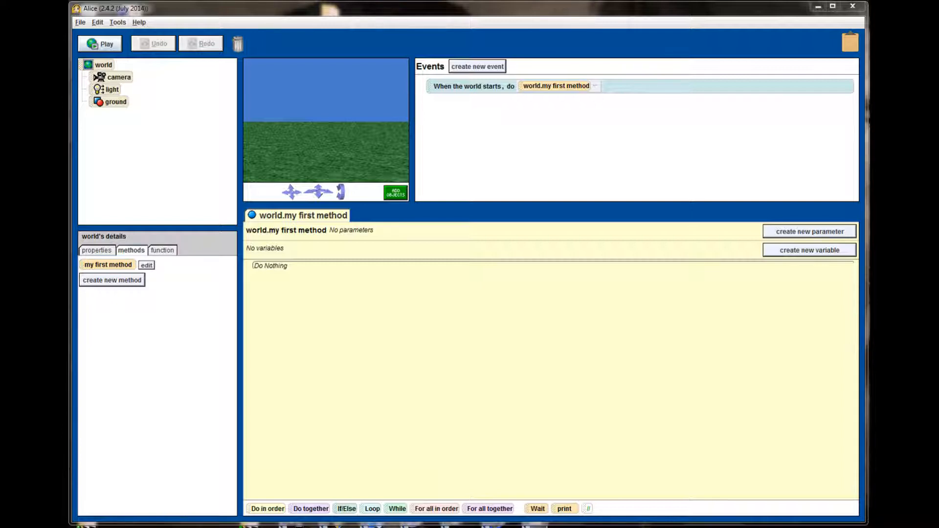
Step: Add a Class Slacker from the Students and Teachers gallery into the empty world
click(395, 192)
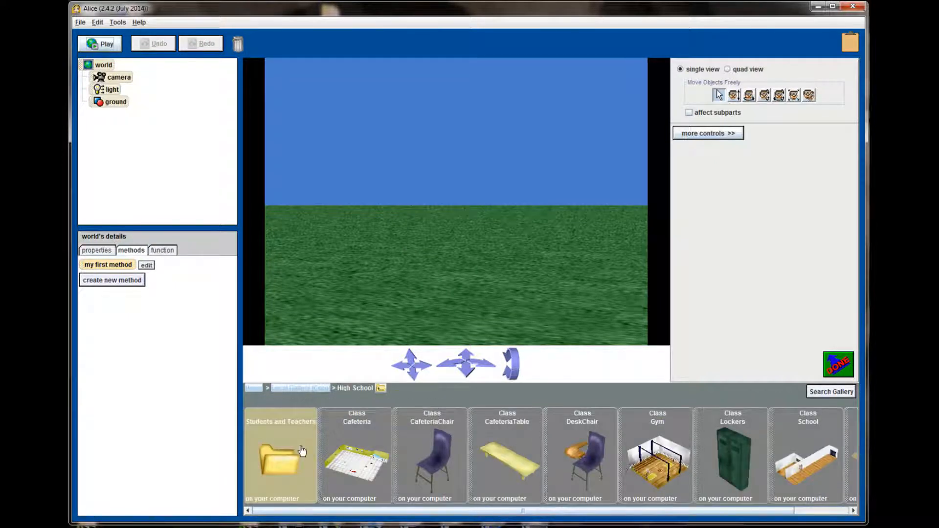
click(279, 462)
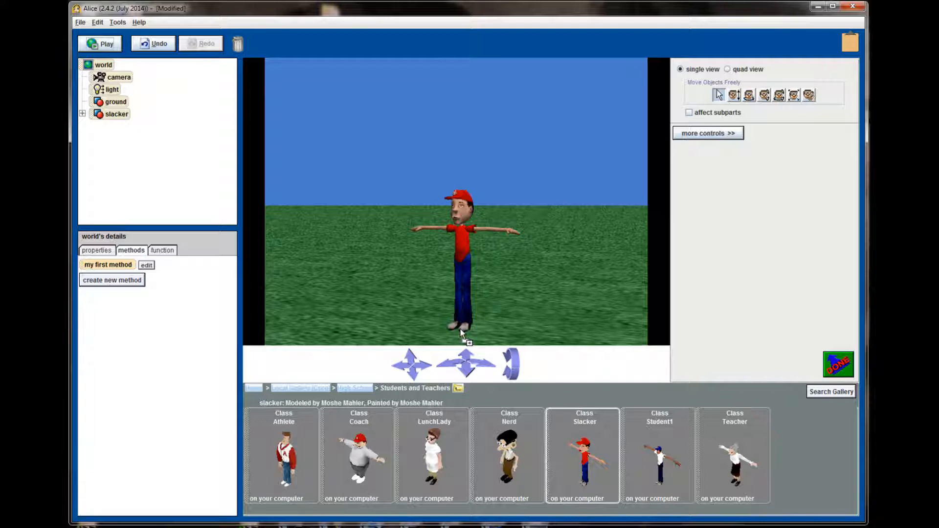
mouse_move(734, 93)
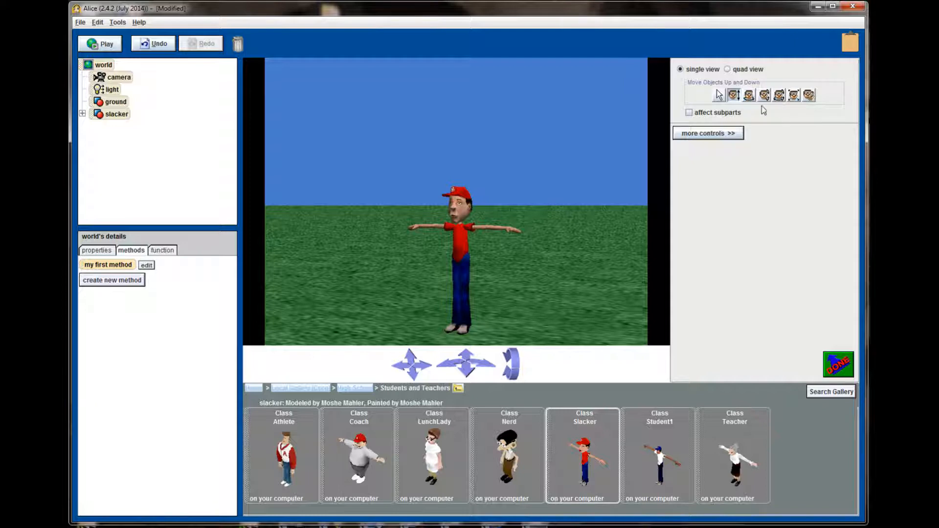
Step: Expand slacker and upperBody in the object tree, view head and slacker methods, and enable affect subparts
click(749, 94)
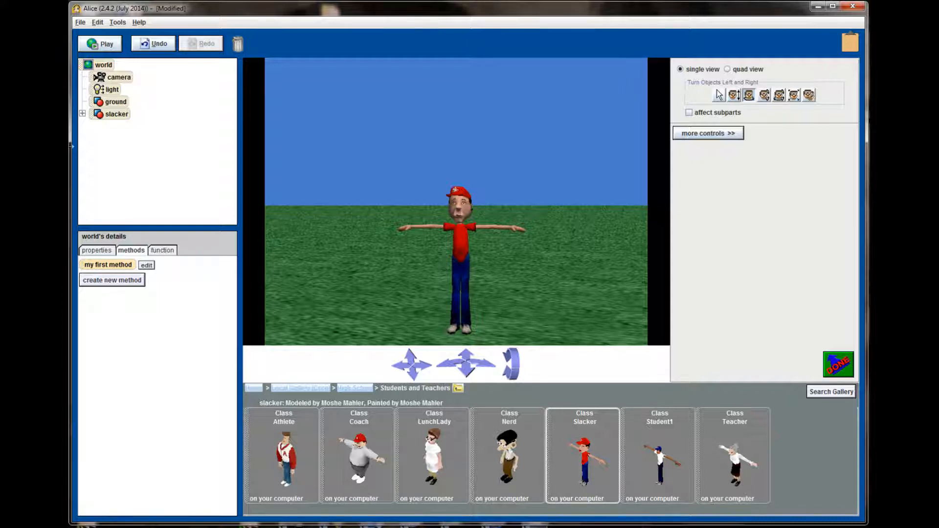
click(82, 114)
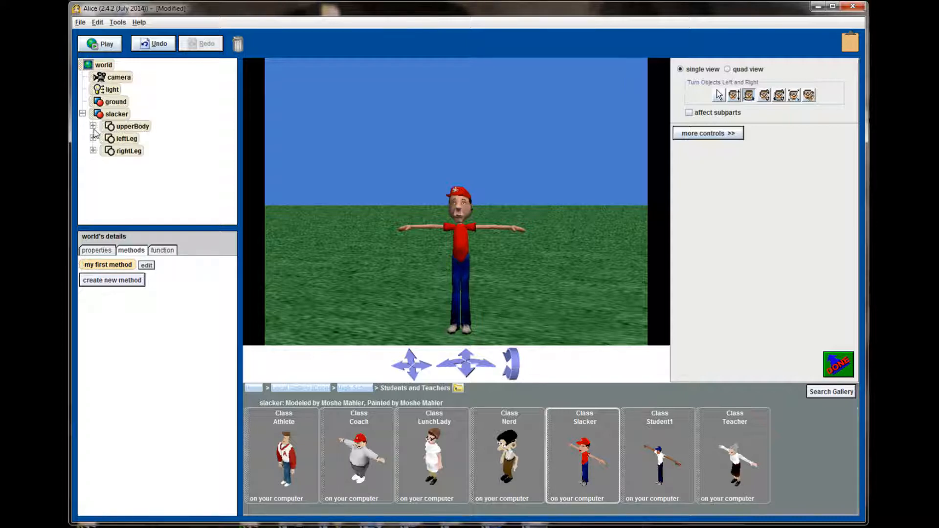
click(95, 126)
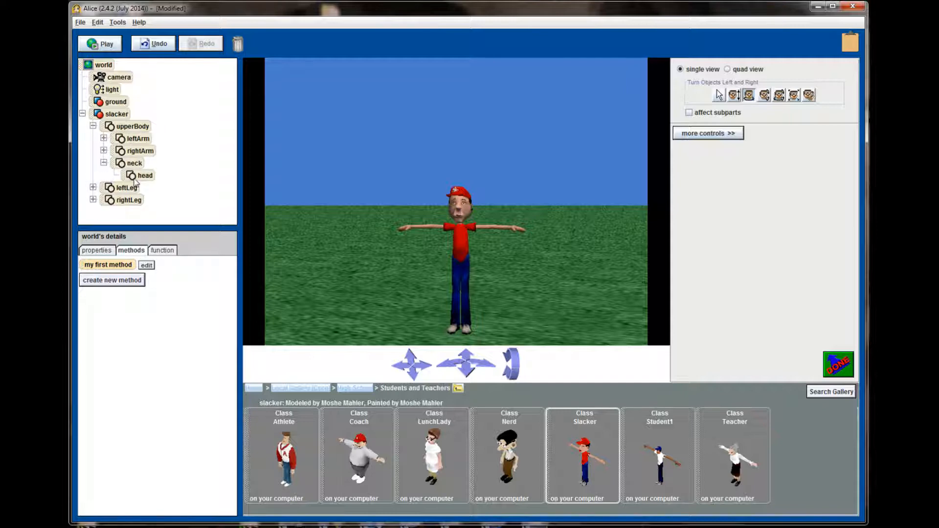
click(145, 175)
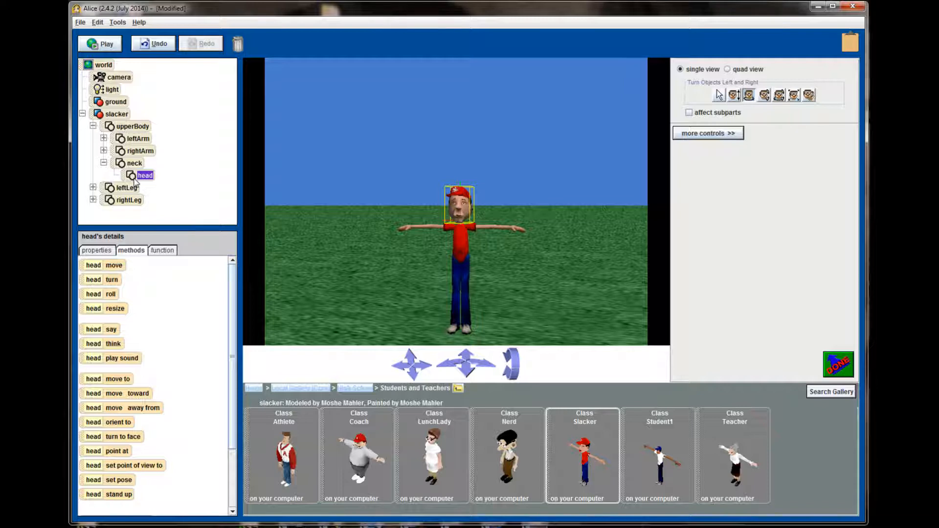
click(116, 114)
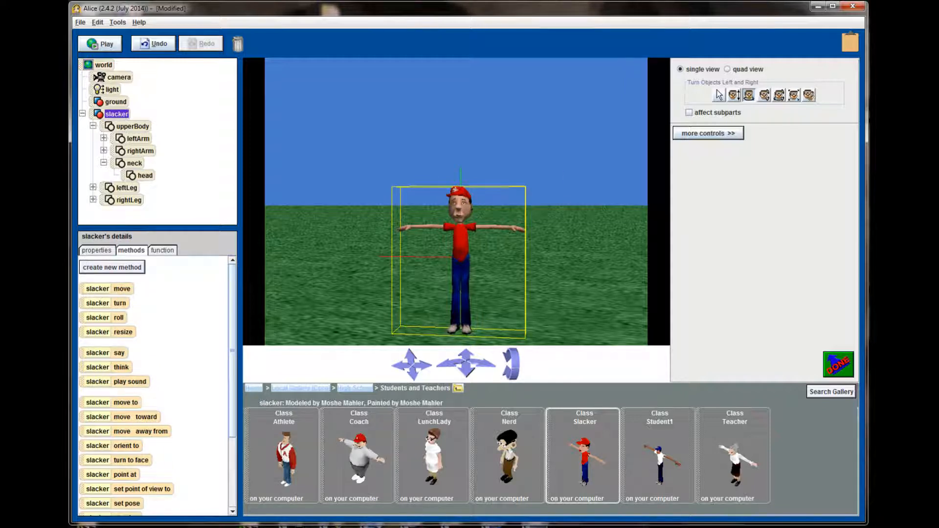
click(99, 65)
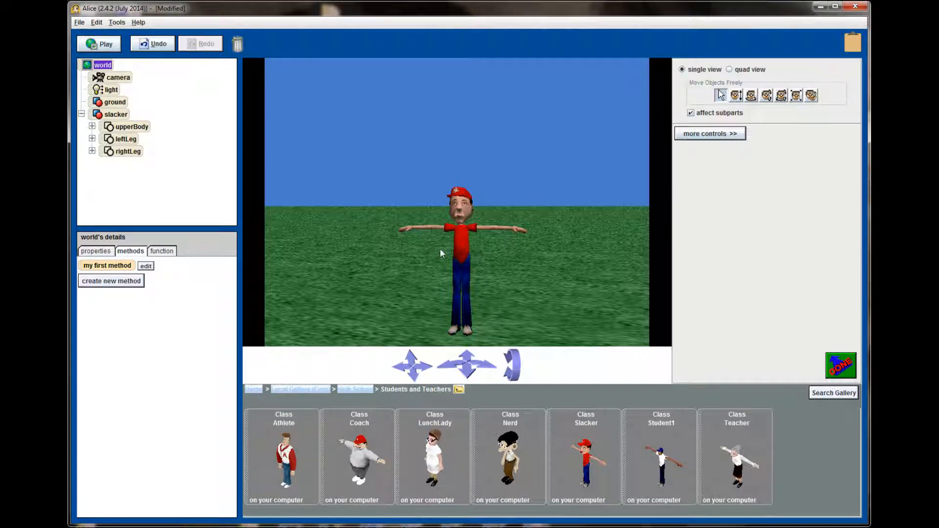
click(690, 113)
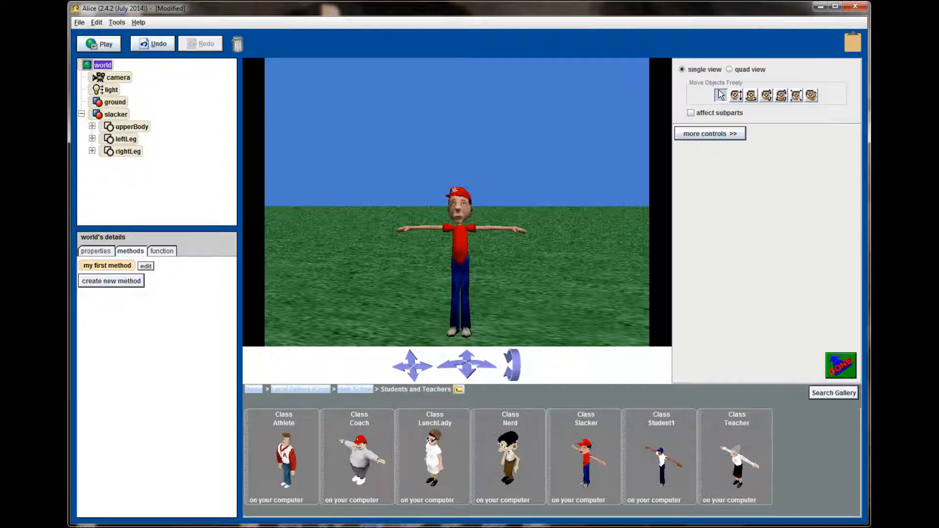
mouse_move(496, 239)
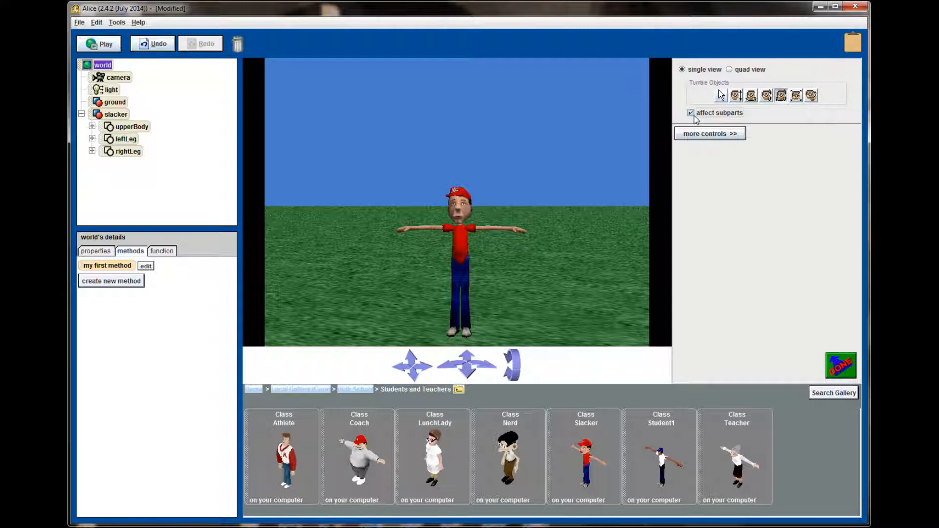
mouse_move(726, 119)
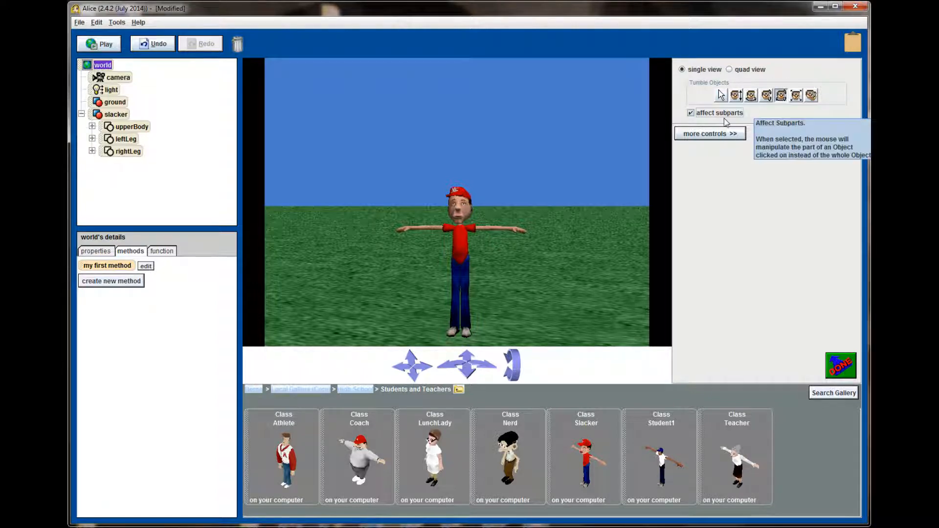
click(493, 231)
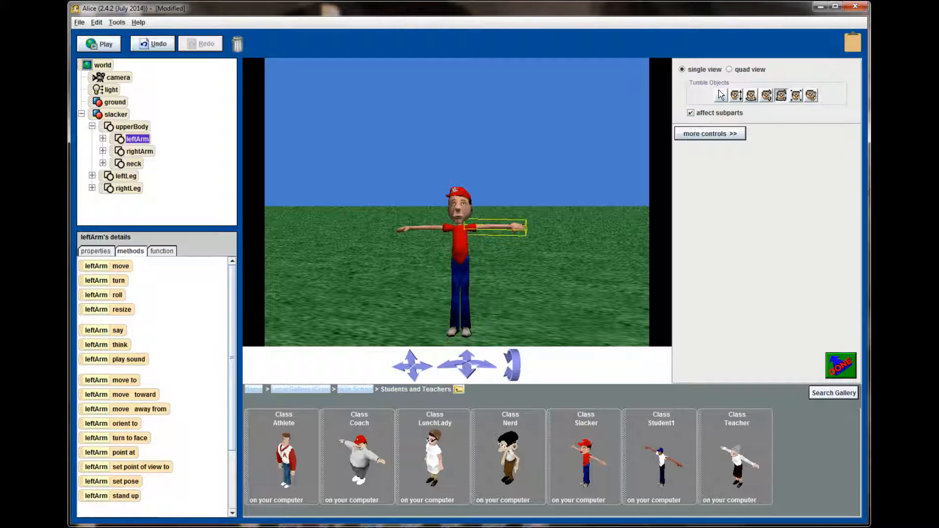
drag(491, 227, 509, 251)
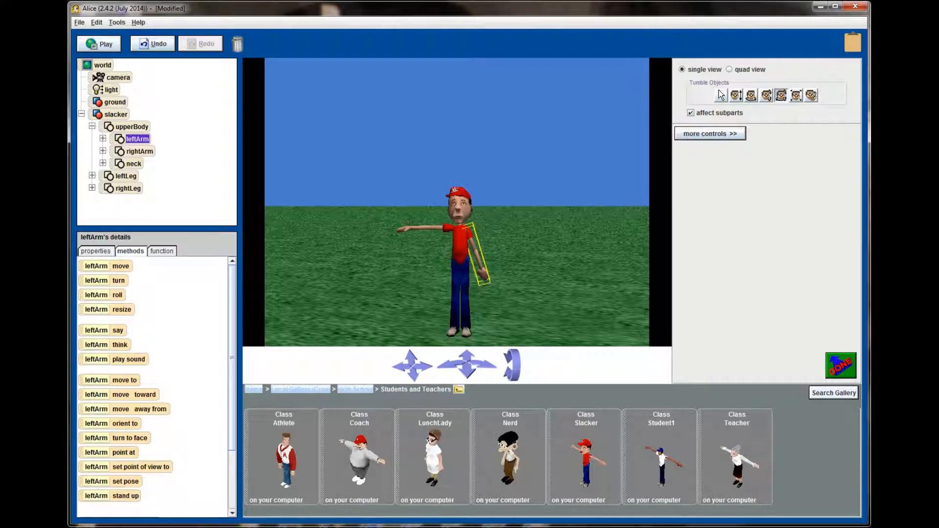
mouse_move(465, 241)
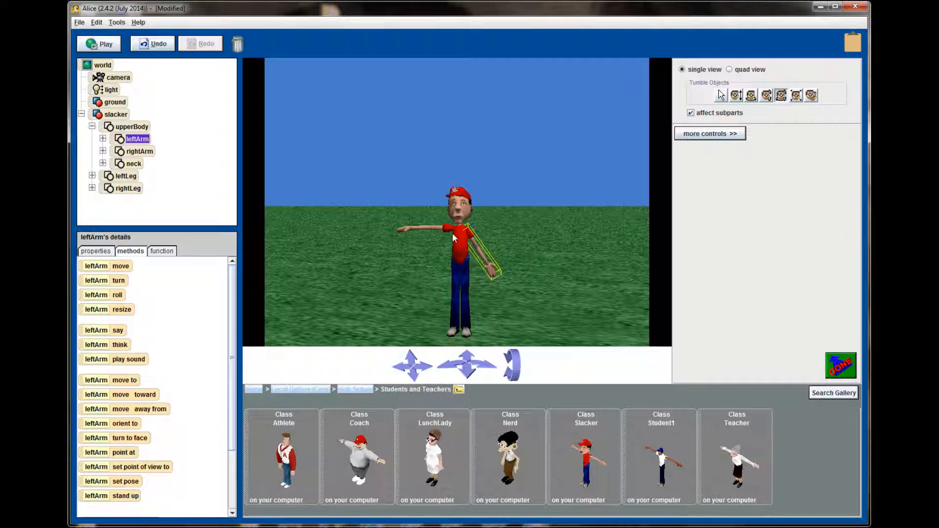
click(139, 150)
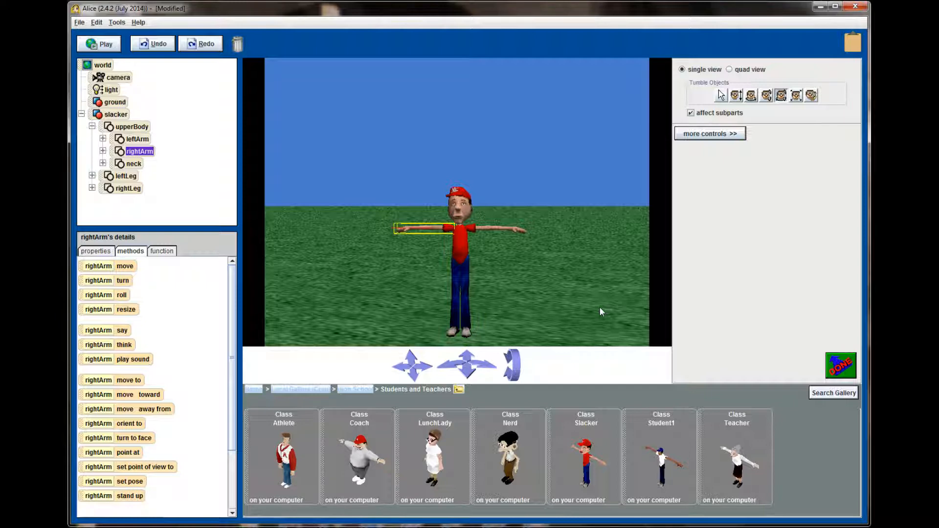
mouse_move(537, 335)
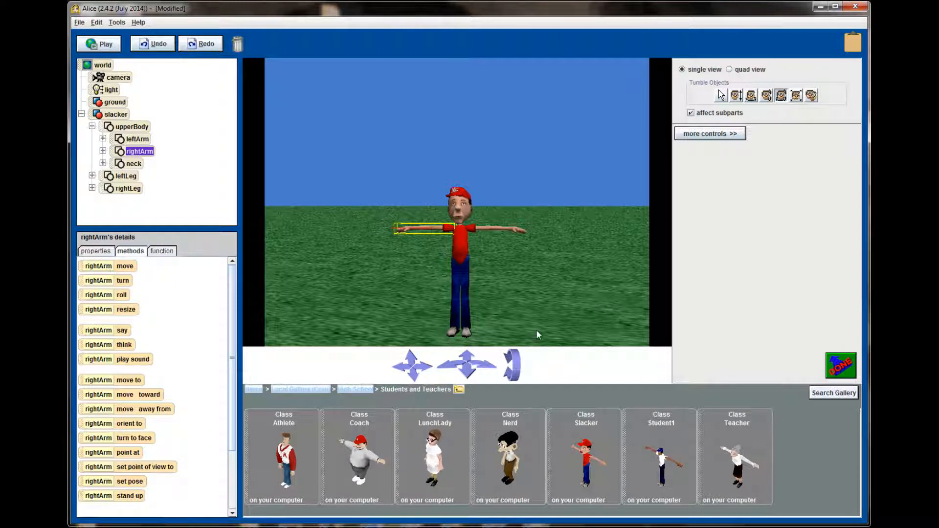
click(117, 114)
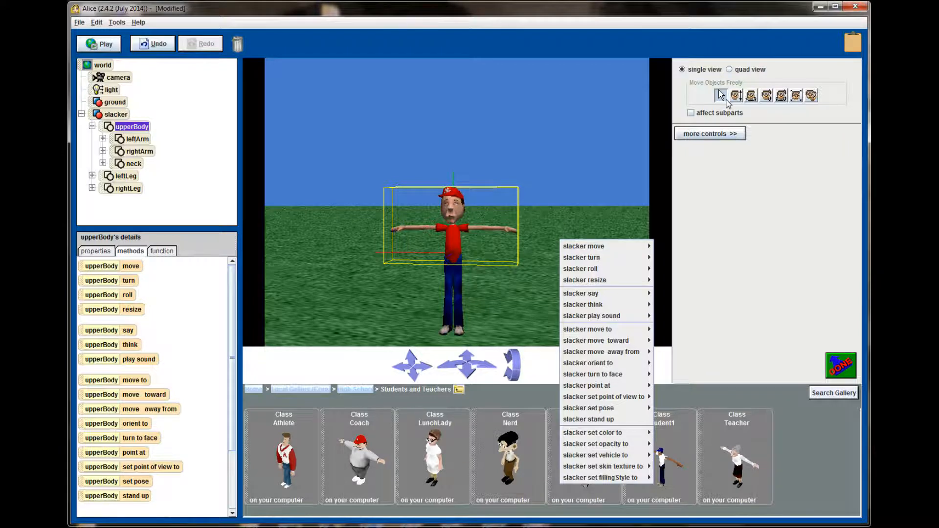
click(492, 248)
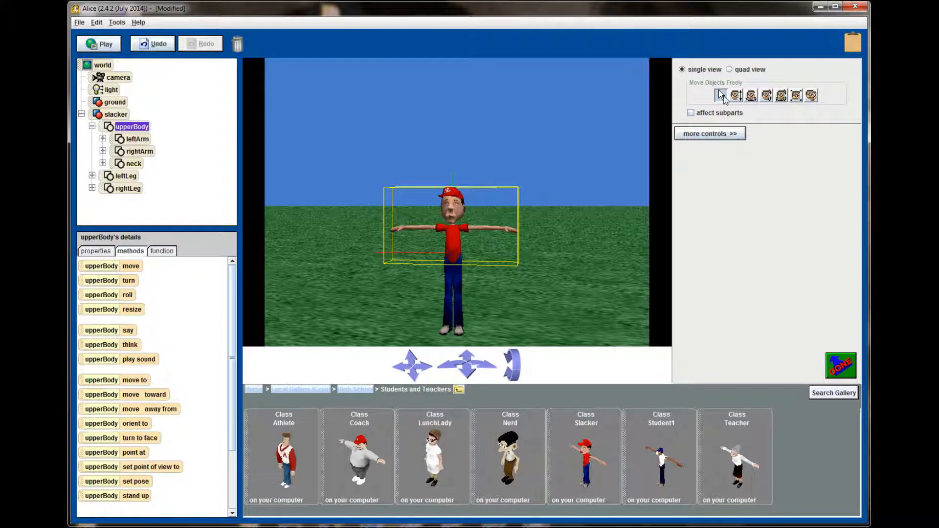
mouse_move(460, 249)
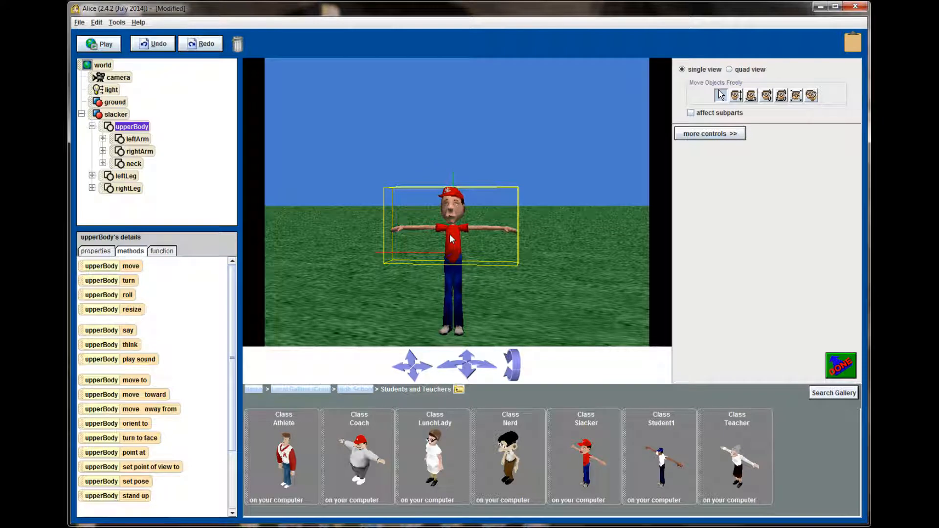
Step: Move the slacker 5 meters backward, then half a meter forward using its move methods
right_click(452, 239)
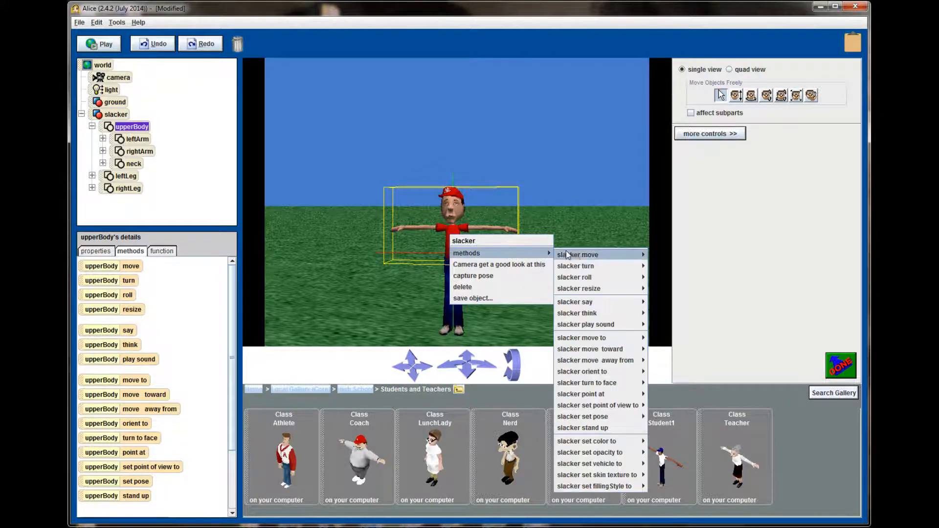
mouse_move(597, 254)
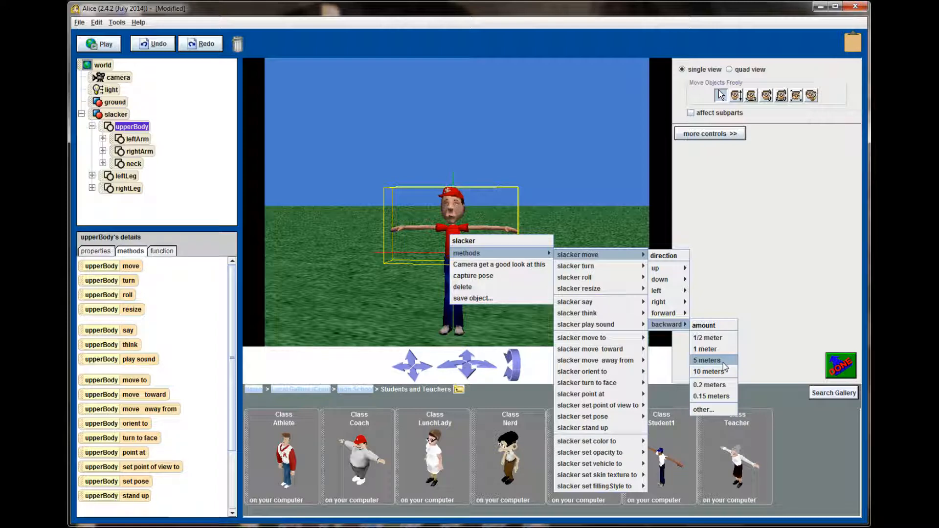
click(708, 360)
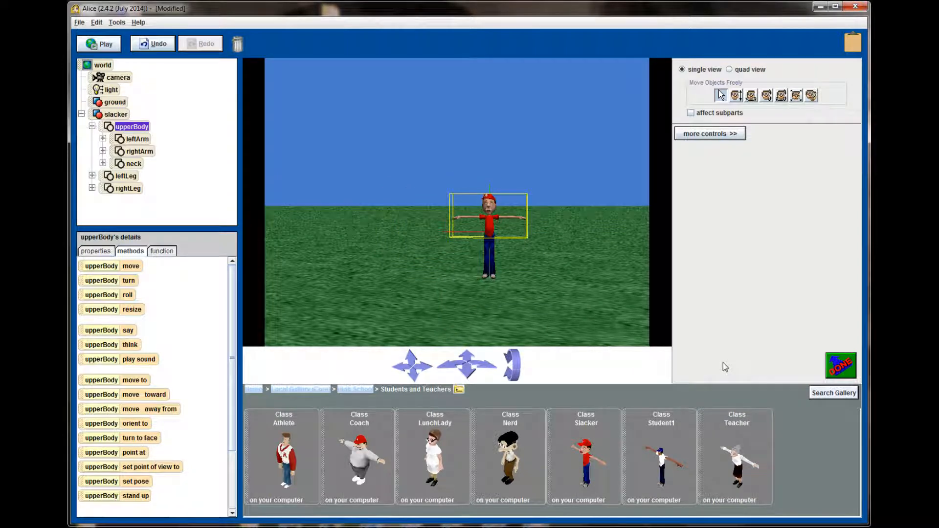
mouse_move(535, 227)
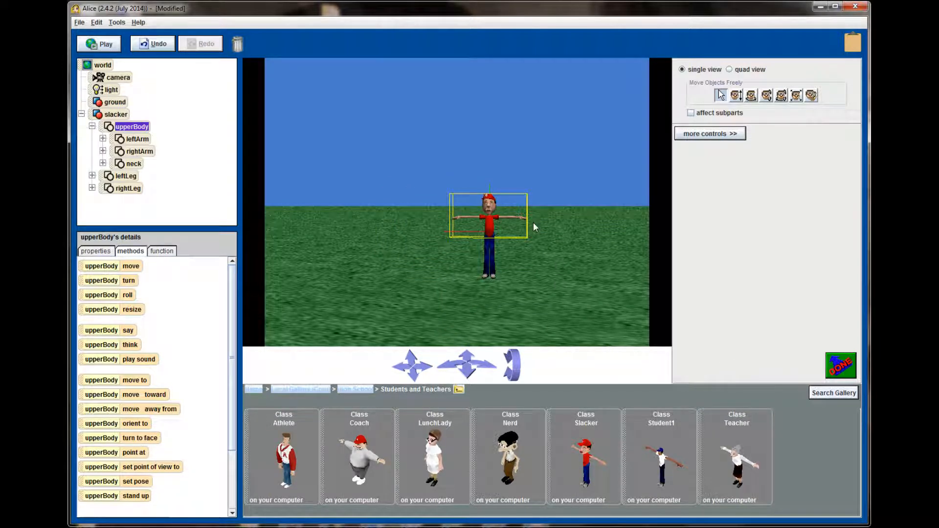
right_click(491, 230)
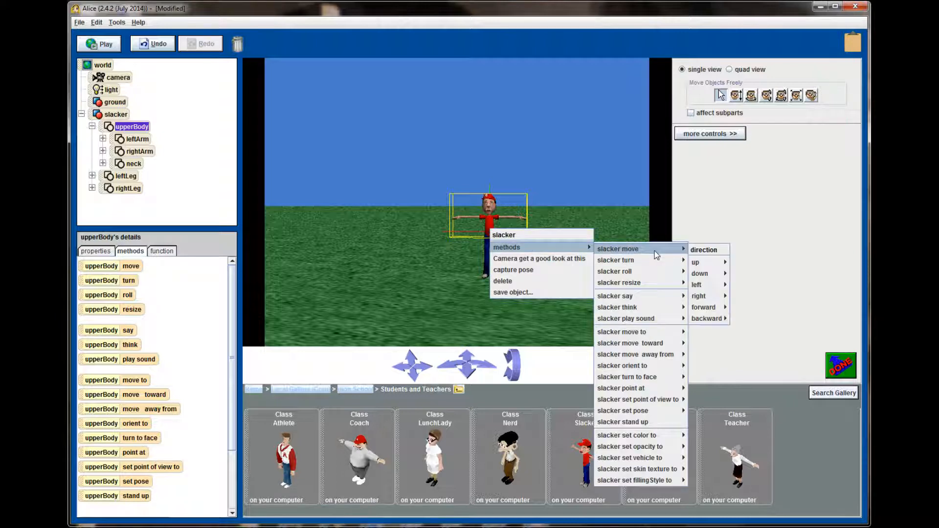
mouse_move(704, 308)
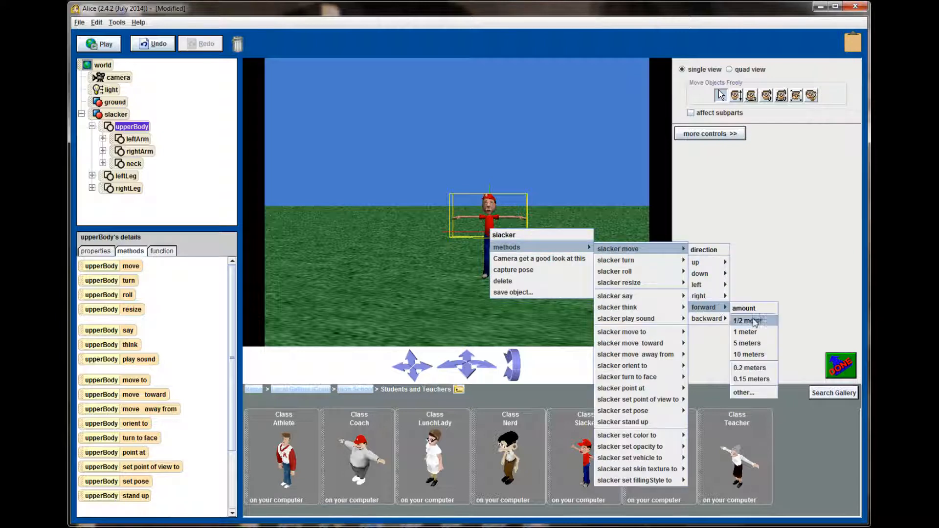
click(747, 319)
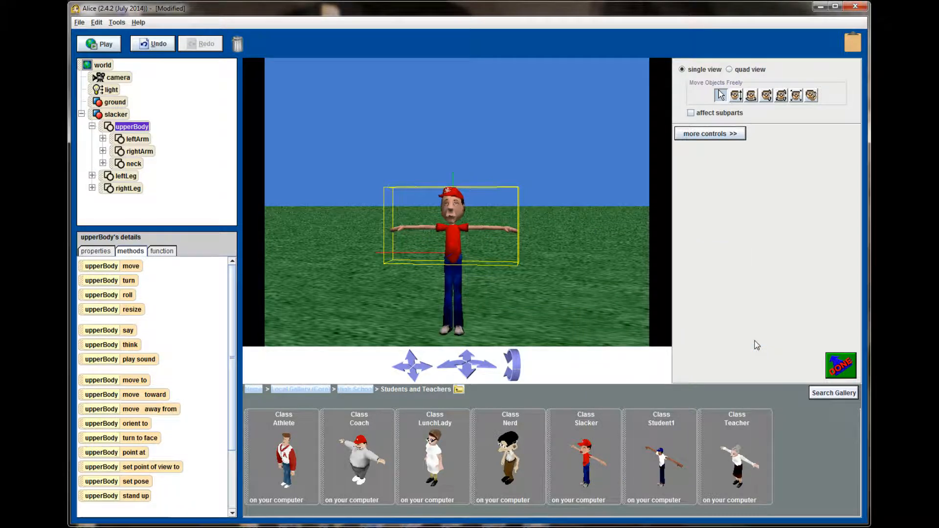
mouse_move(620, 292)
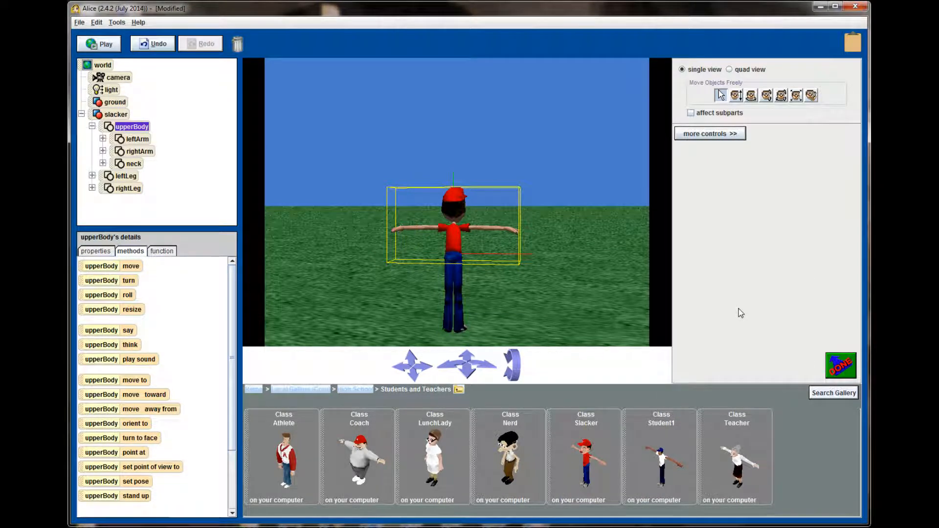
Step: Turn the slacker a quarter revolution left so it faces the camera again
right_click(453, 249)
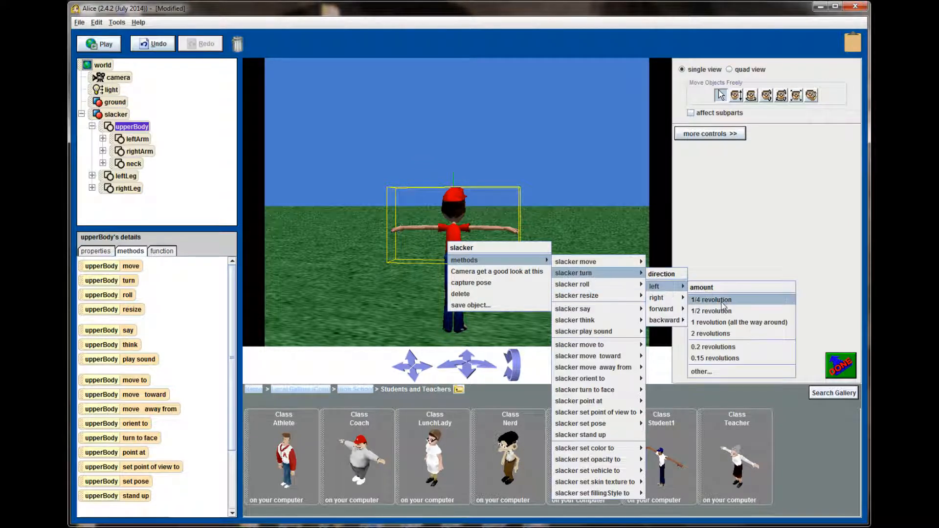
click(710, 300)
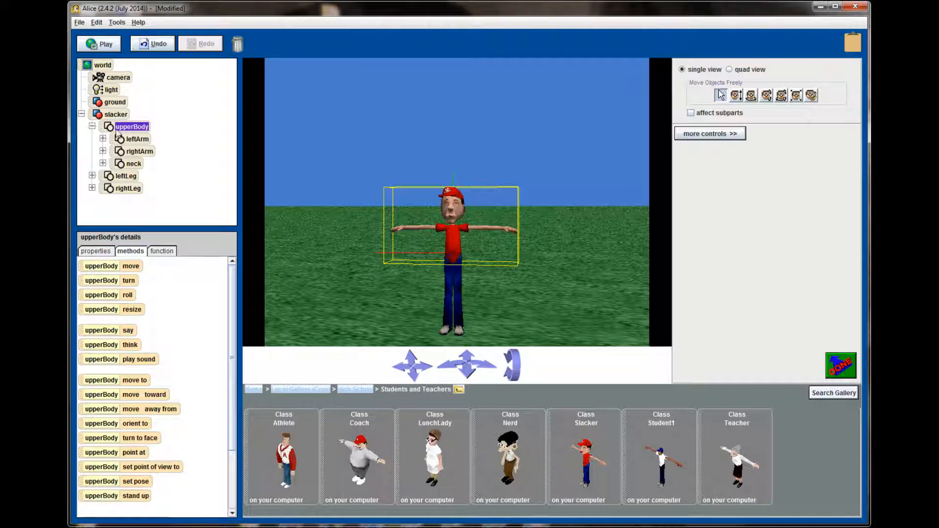
mouse_move(129, 141)
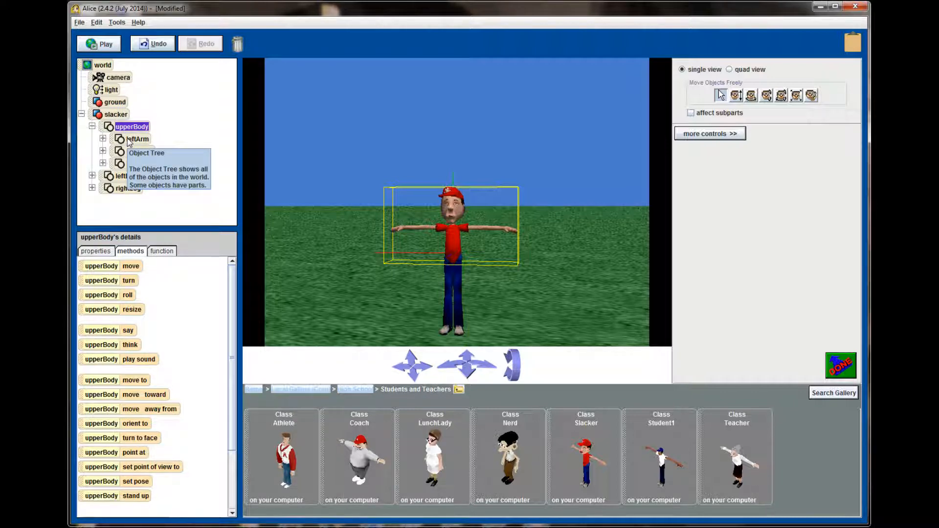
right_click(137, 139)
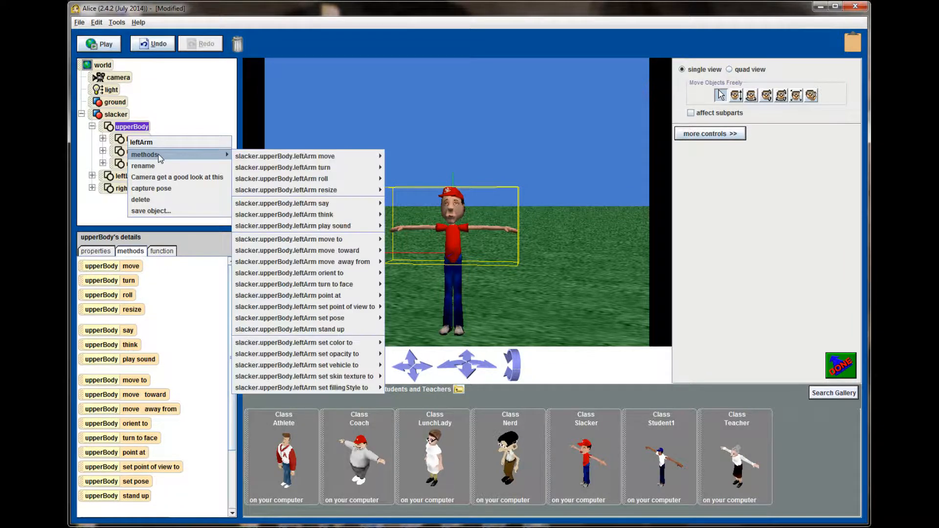
mouse_move(304, 156)
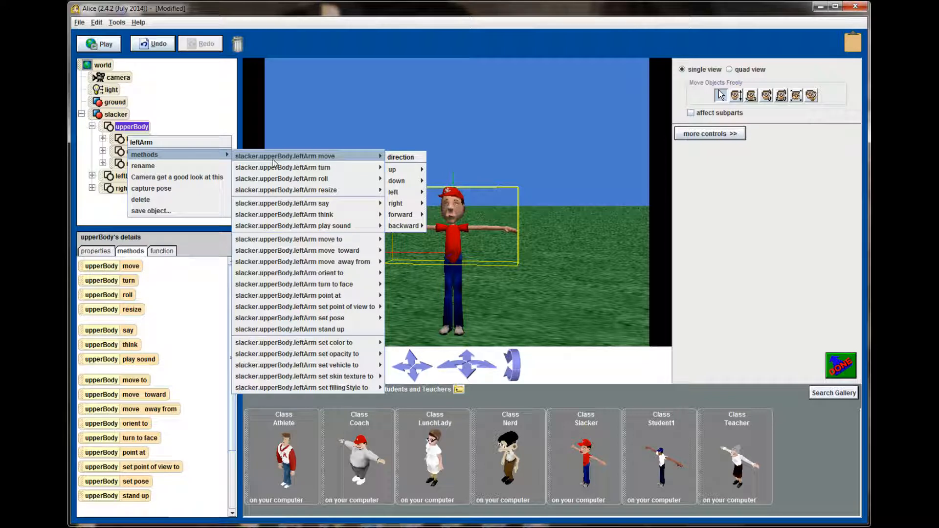
mouse_move(257, 161)
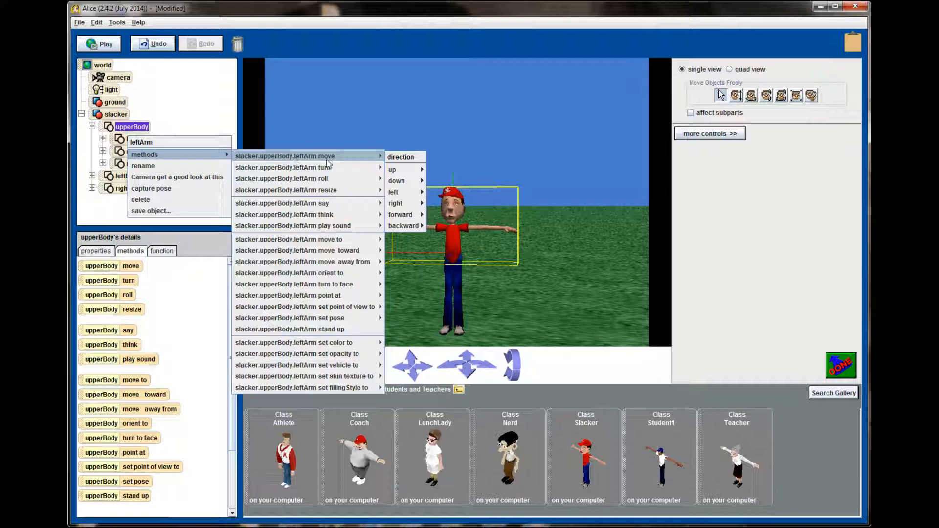
mouse_move(322, 189)
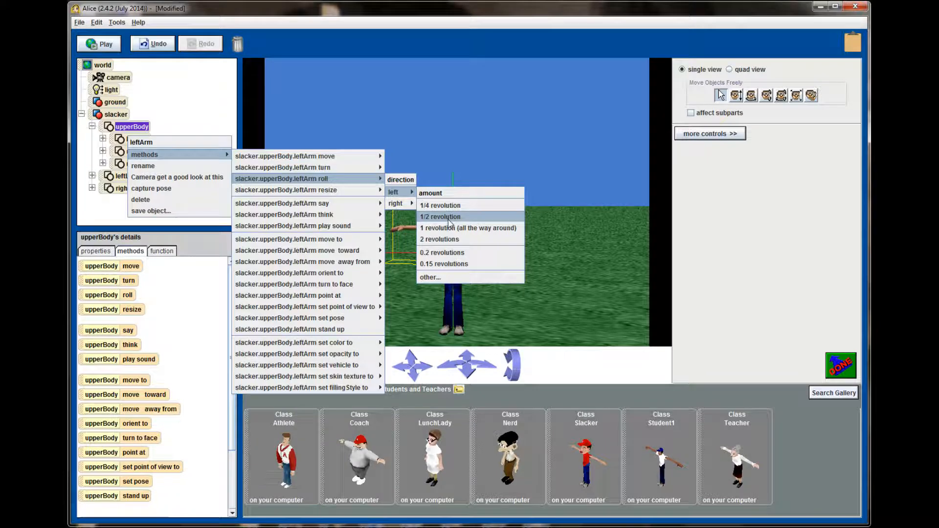
click(439, 216)
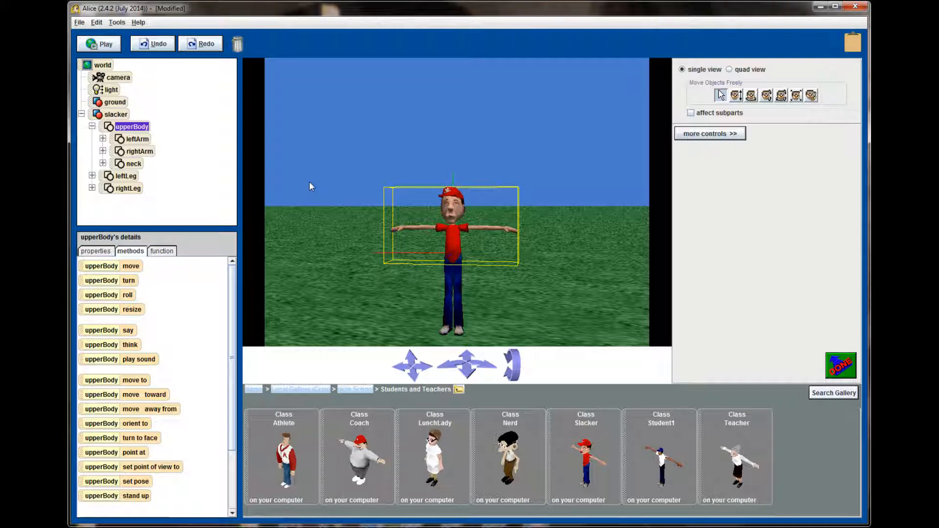
mouse_move(170, 153)
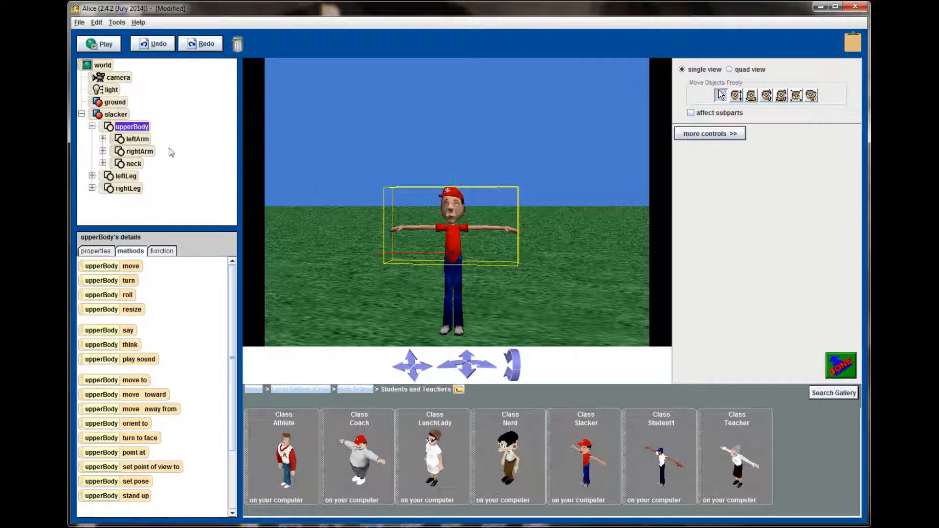
right_click(131, 126)
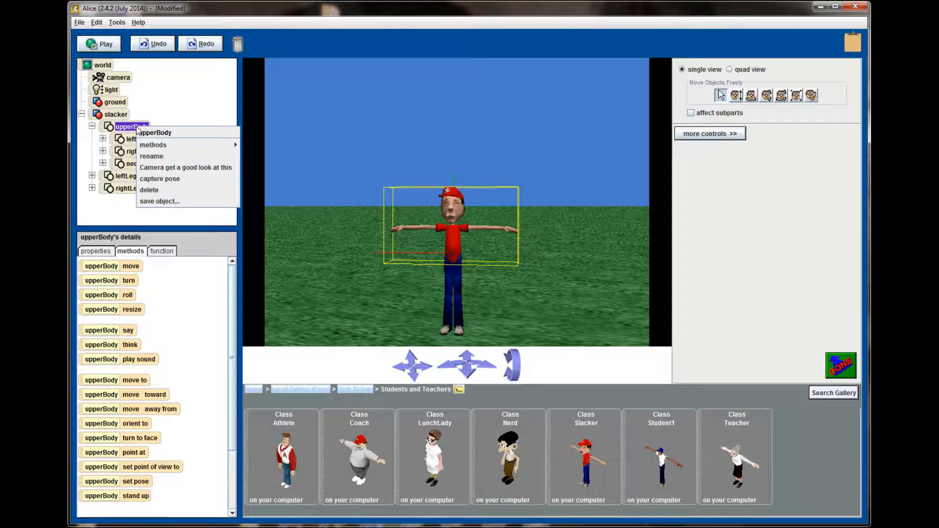
mouse_move(153, 145)
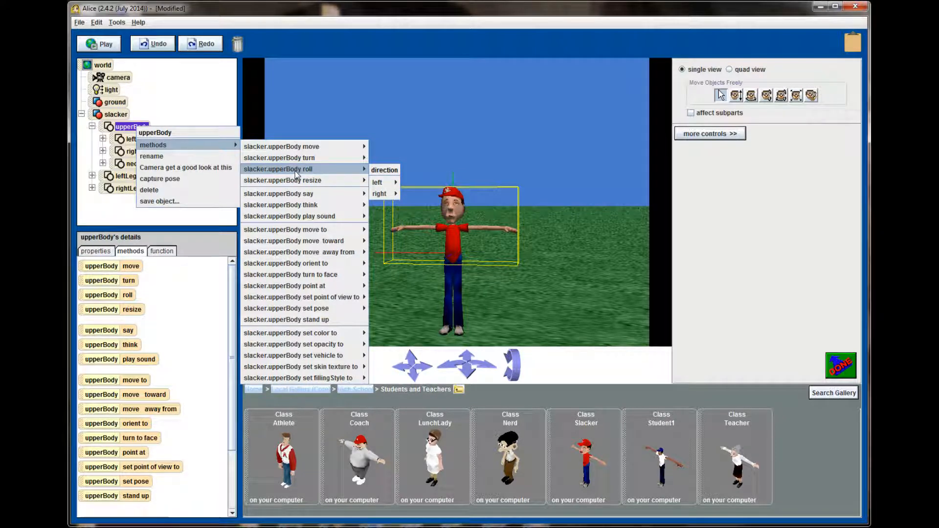
click(137, 139)
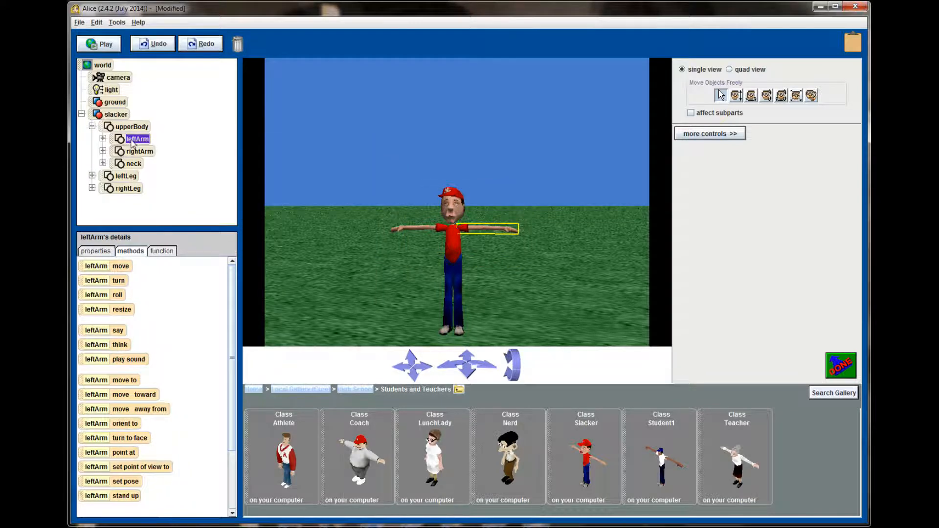
Step: Roll the left arm half a revolution, then a custom .20 revolution so it hangs at the side
right_click(137, 139)
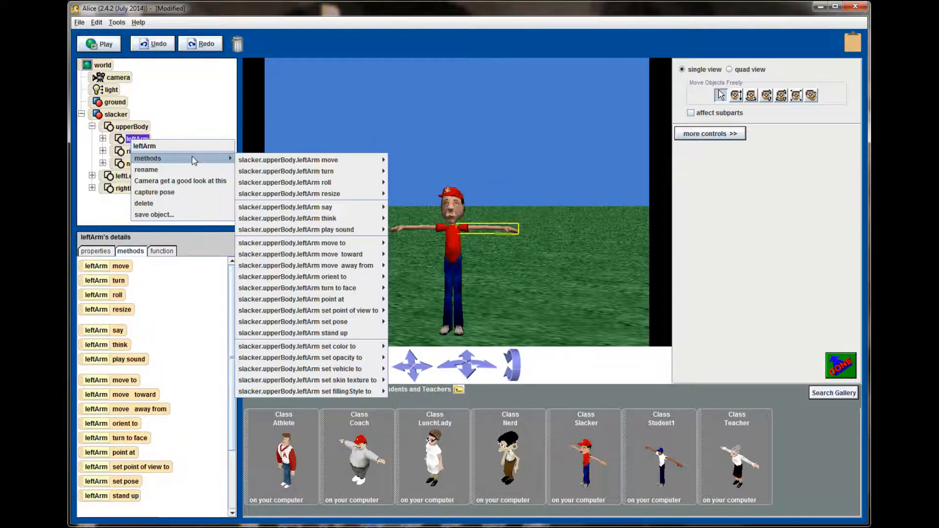
mouse_move(309, 183)
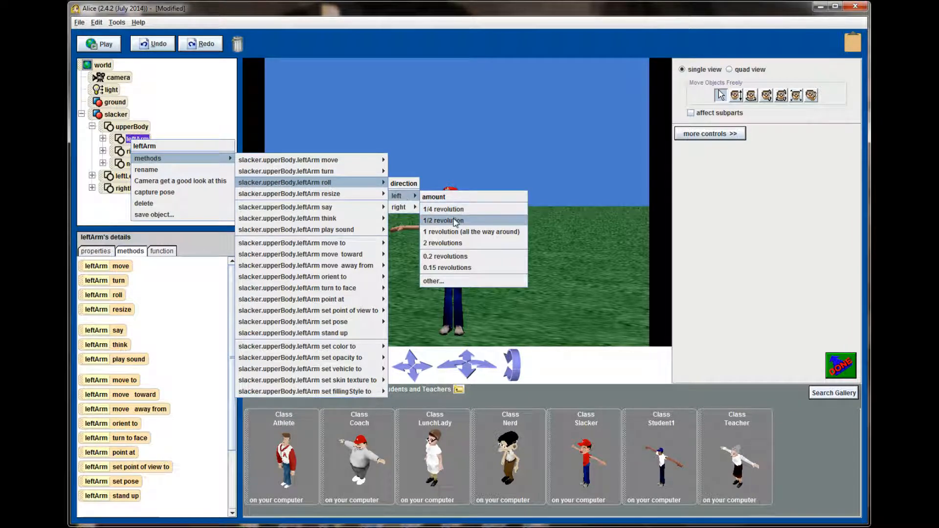
click(442, 220)
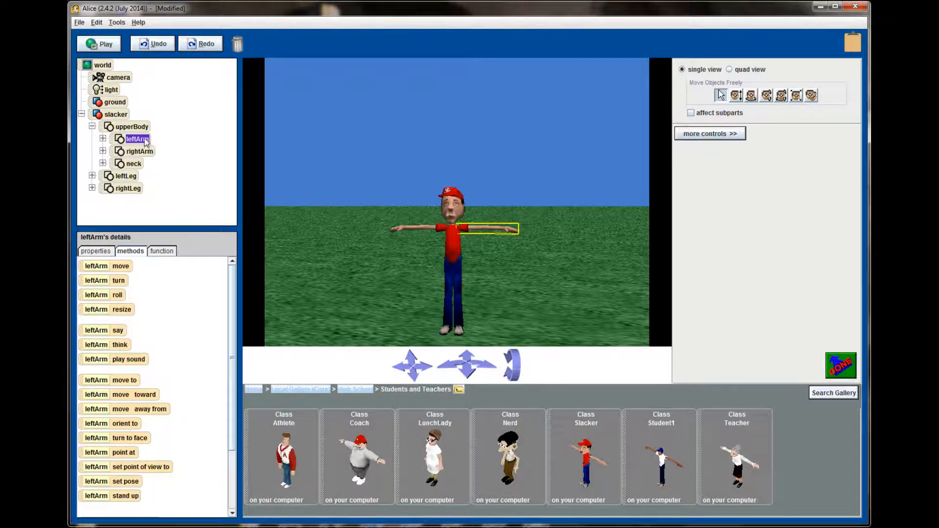
right_click(138, 139)
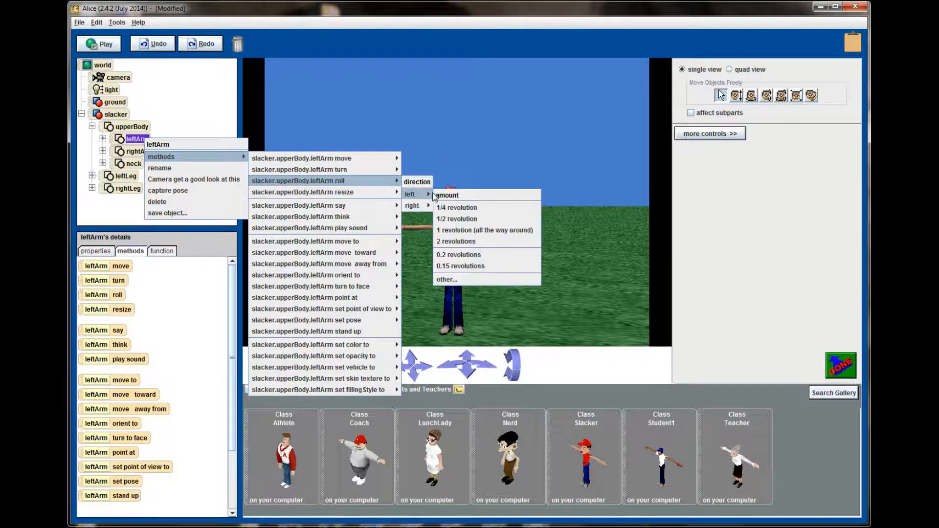
click(447, 279)
text(.2)
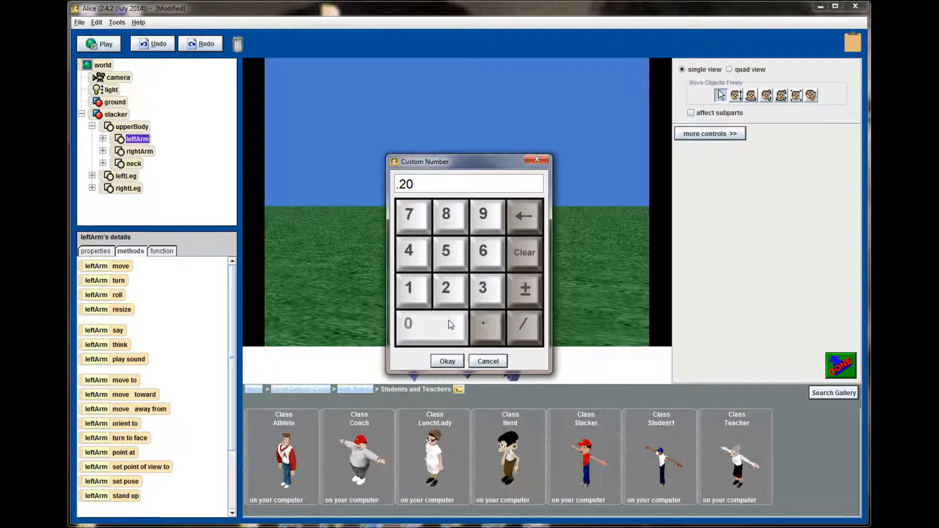
click(447, 361)
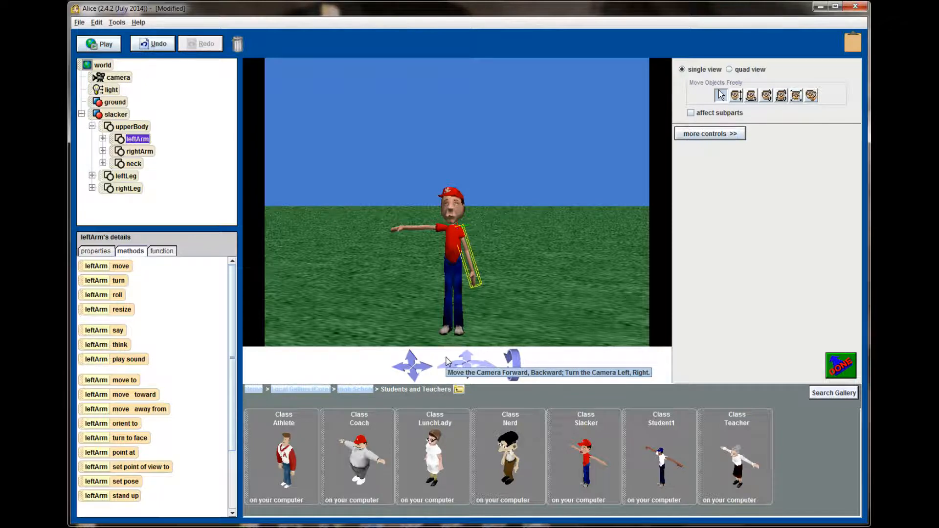
Step: Roll the slacker's right arm 0.2 revolutions so both arms hang down
right_click(138, 151)
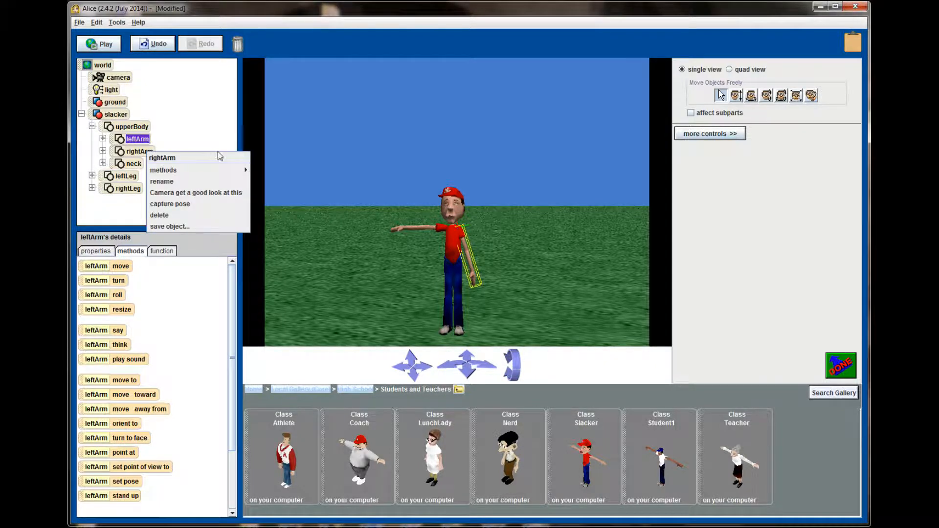
click(163, 169)
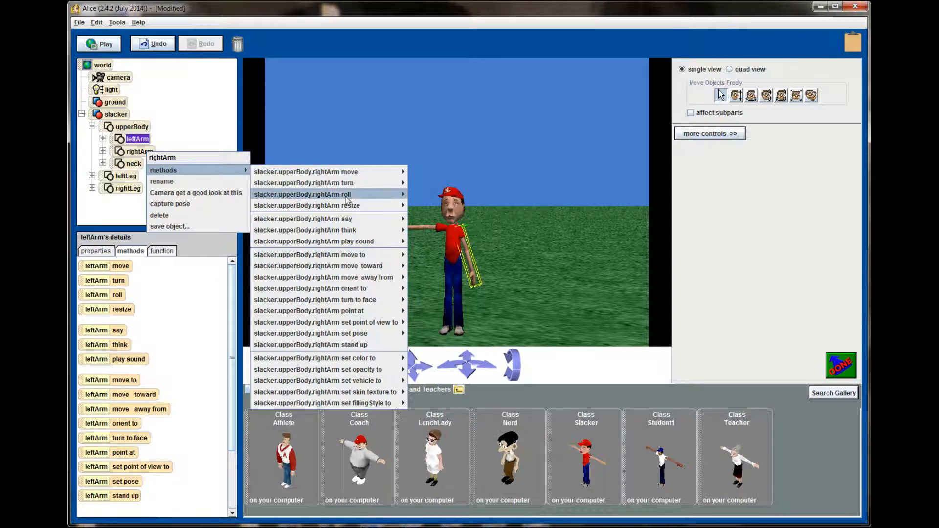
mouse_move(419, 219)
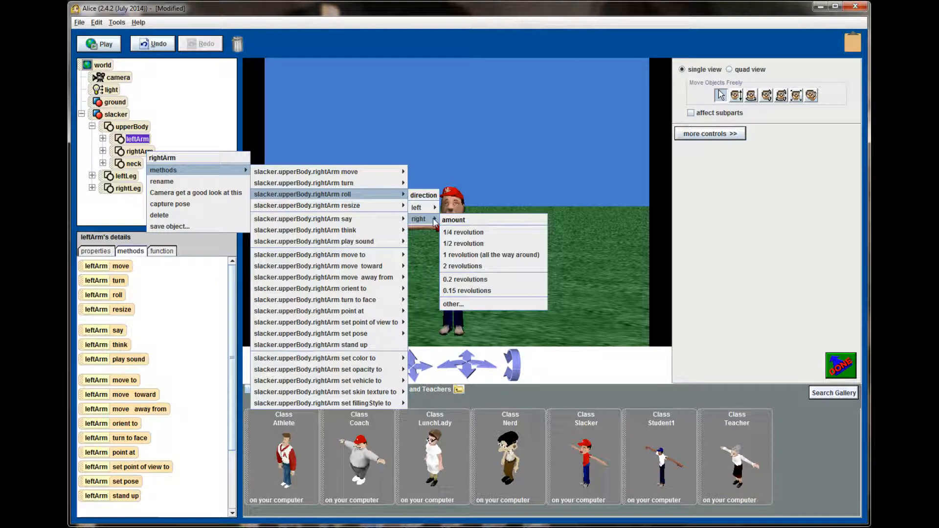
mouse_move(465, 280)
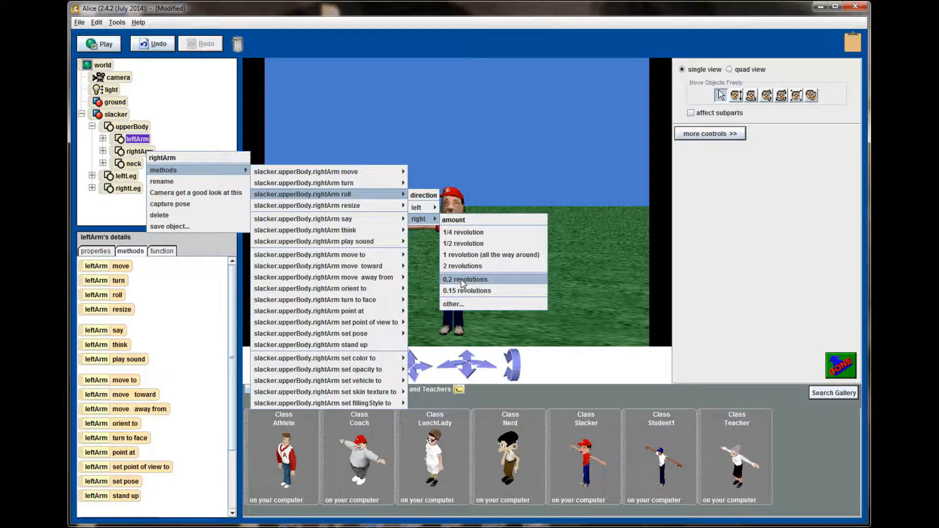
click(464, 279)
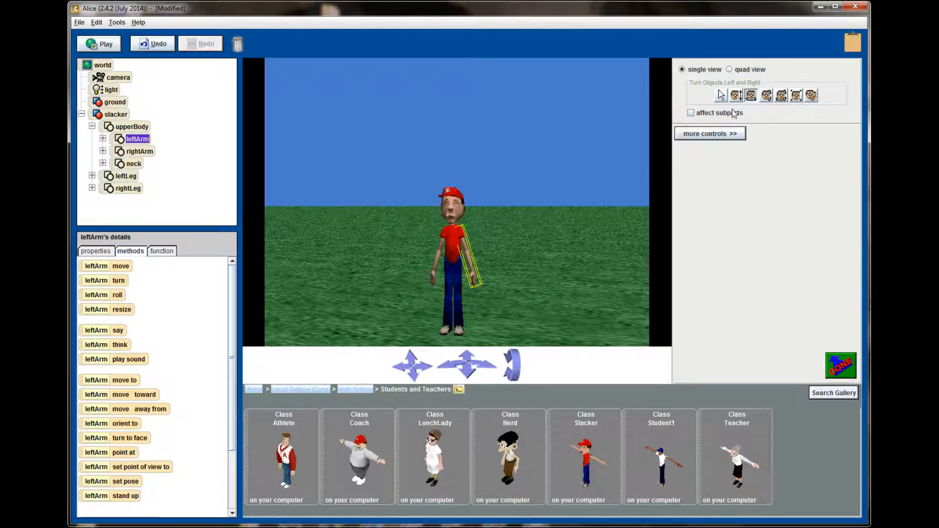
Step: Copy the slacker's upperBody with subparts, creating upperBody2 beside the original
click(130, 126)
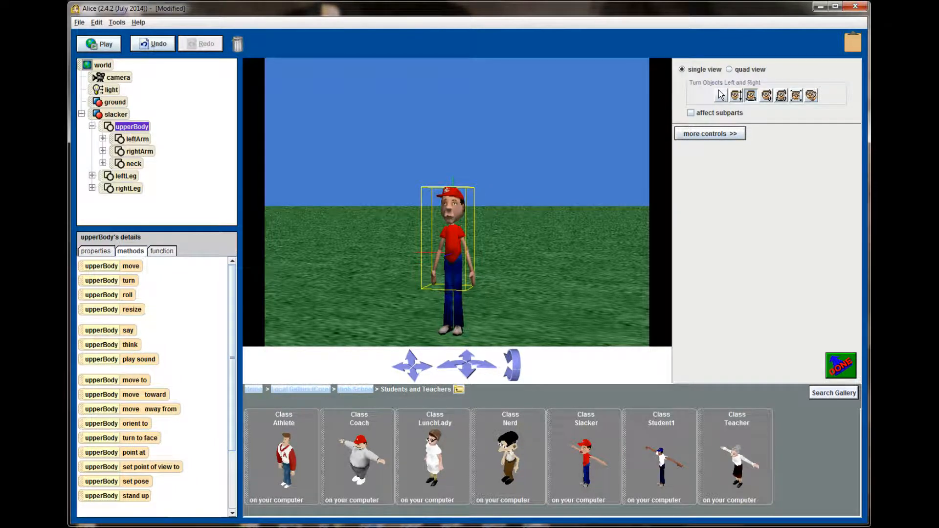
mouse_move(837, 76)
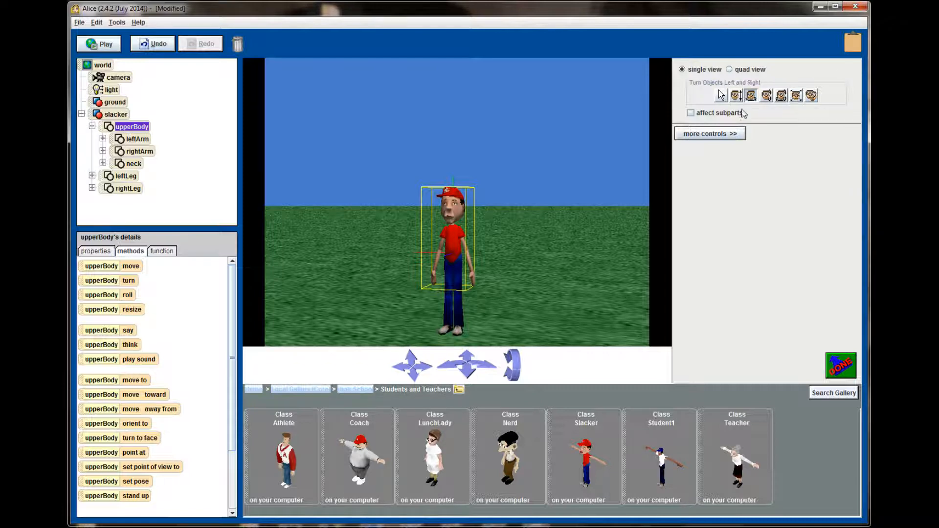
mouse_move(730, 126)
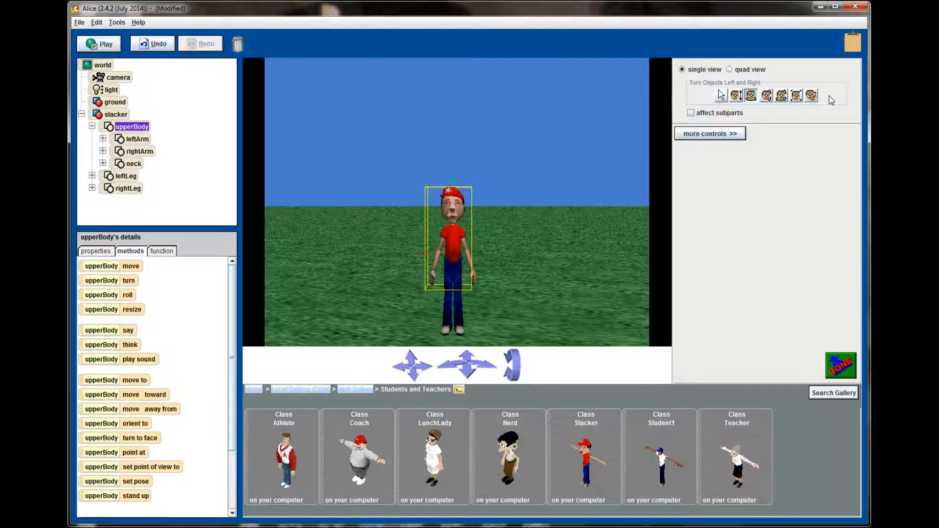
click(690, 112)
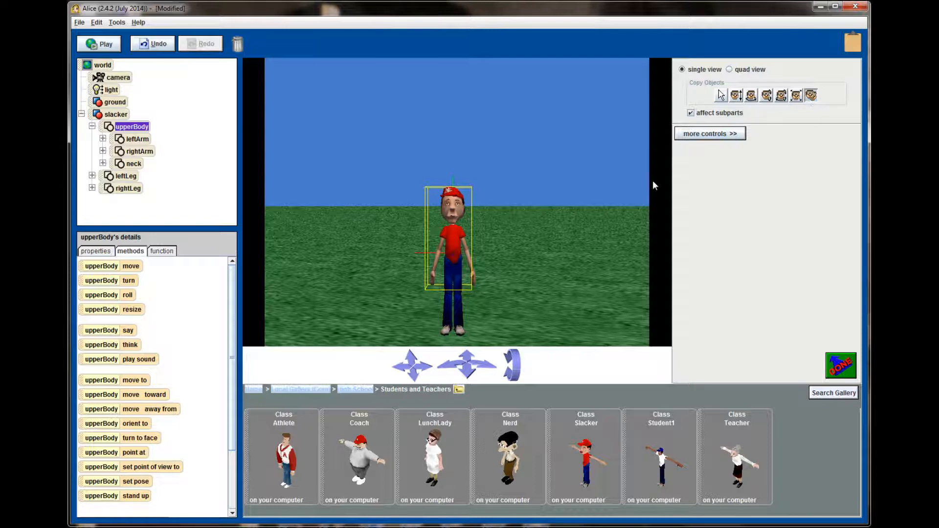
mouse_move(625, 148)
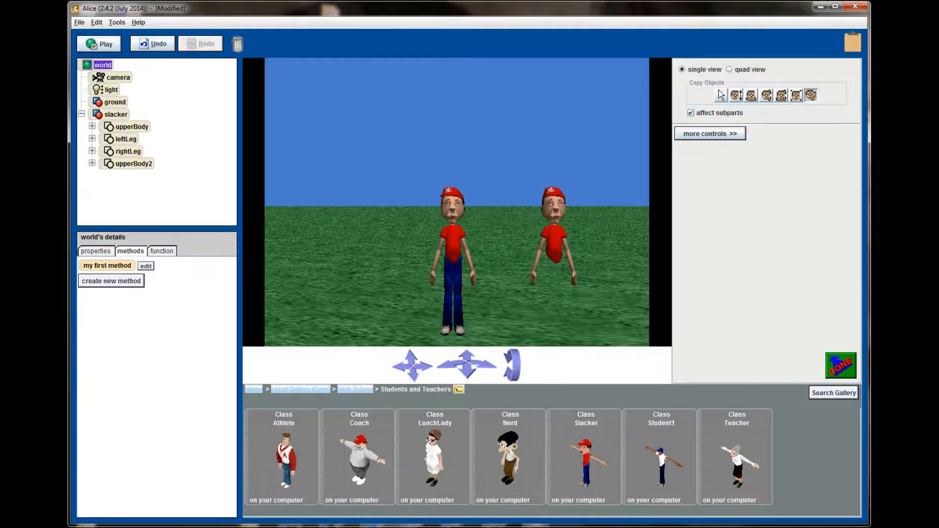
mouse_move(109, 170)
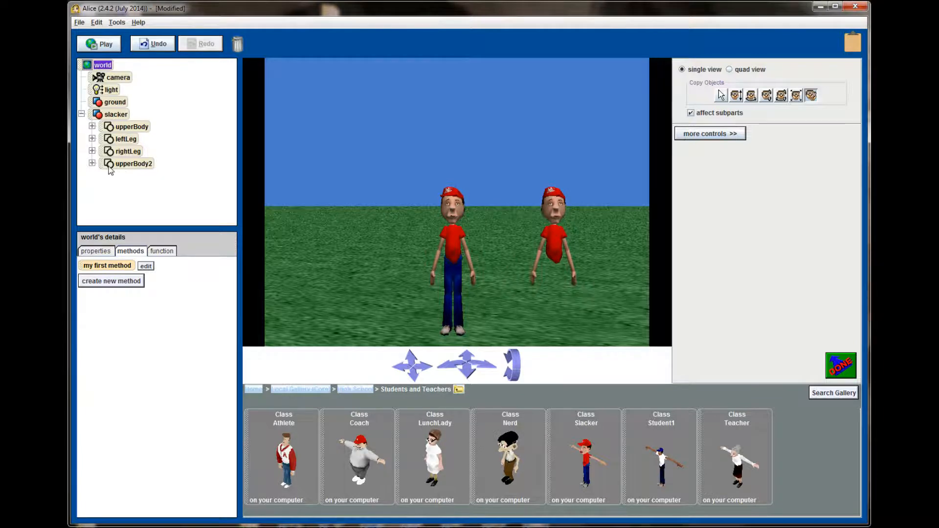
Step: Delete the upperBody2 copy from the object tree
right_click(132, 163)
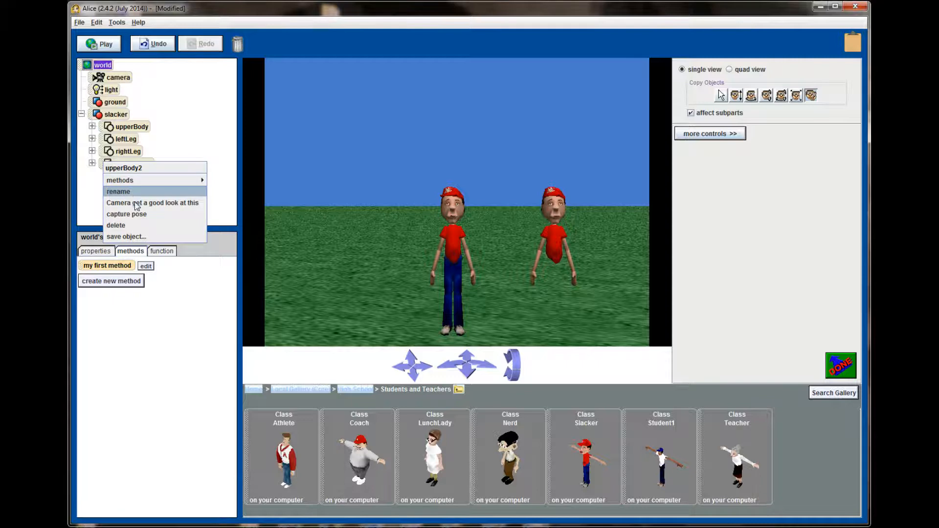
click(116, 225)
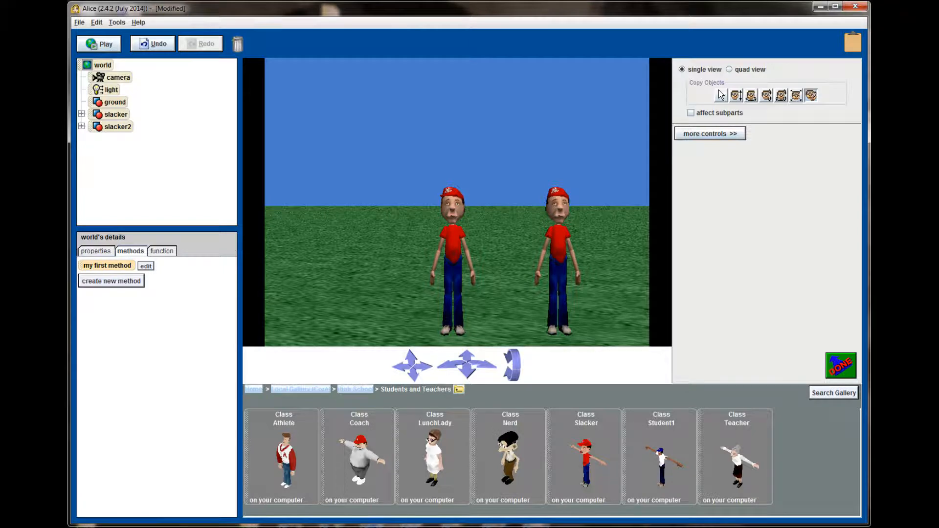
mouse_move(799, 166)
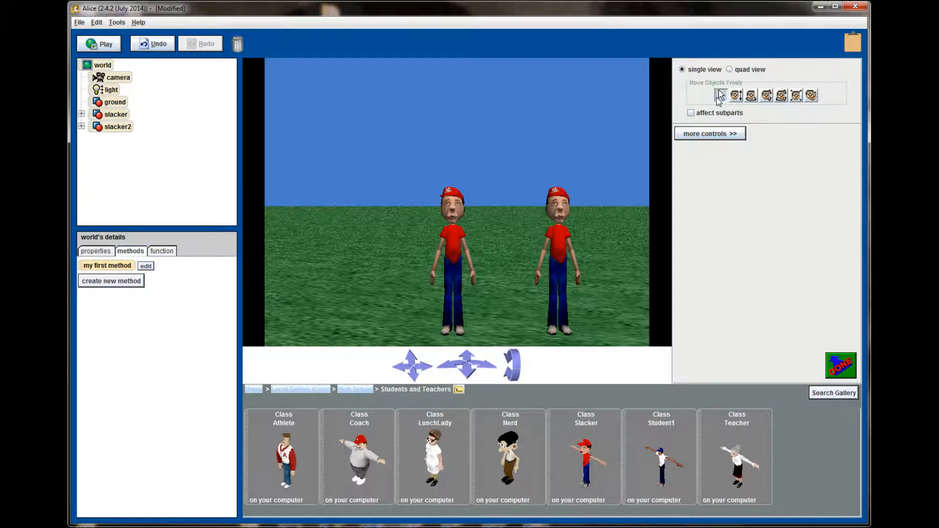
Step: Resize slacker2 to twice as big and copy the slacker again to create slacker3
right_click(556, 252)
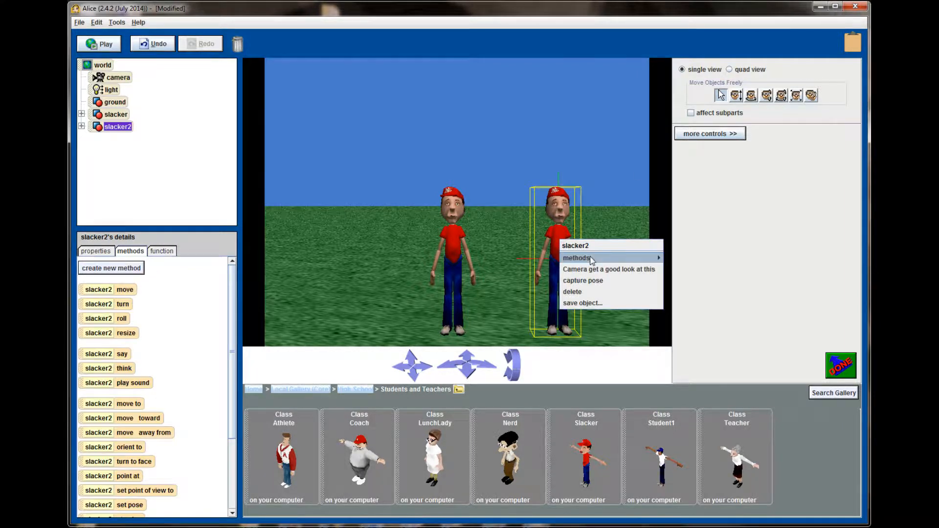
mouse_move(592, 258)
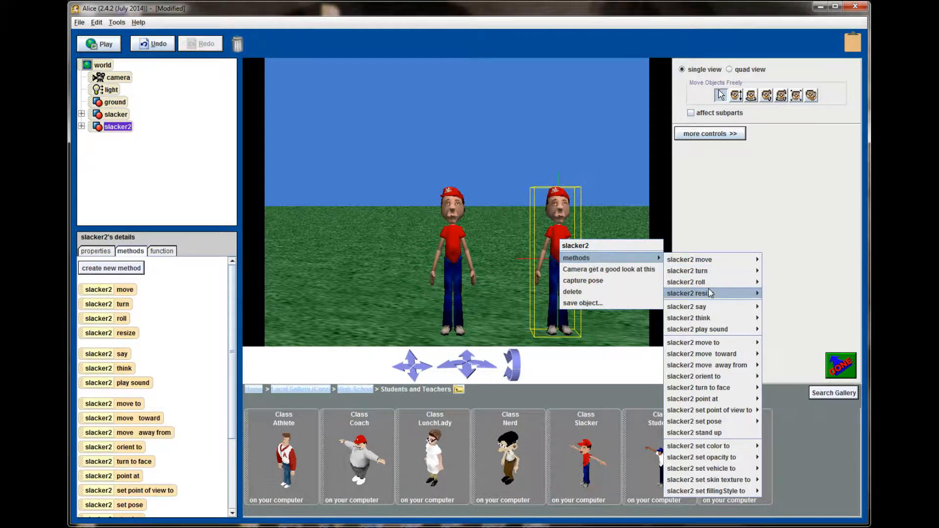
mouse_move(710, 293)
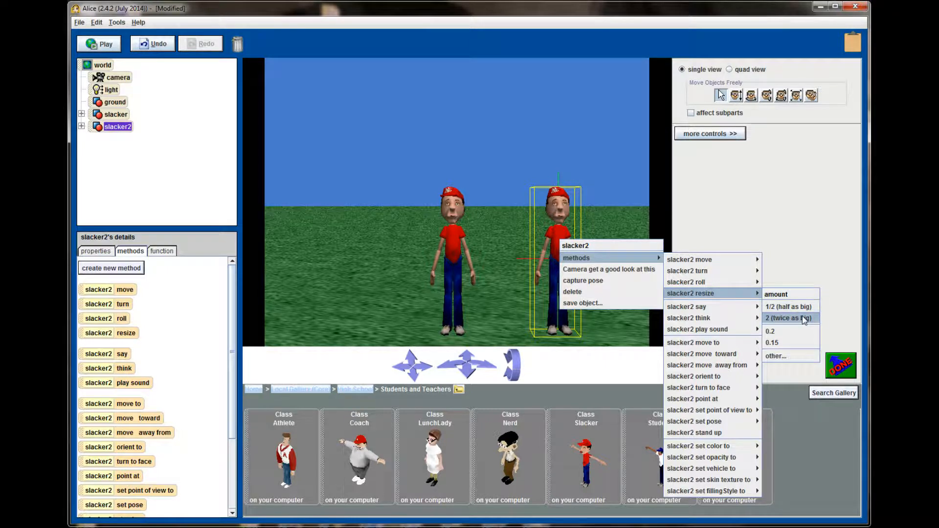
click(789, 318)
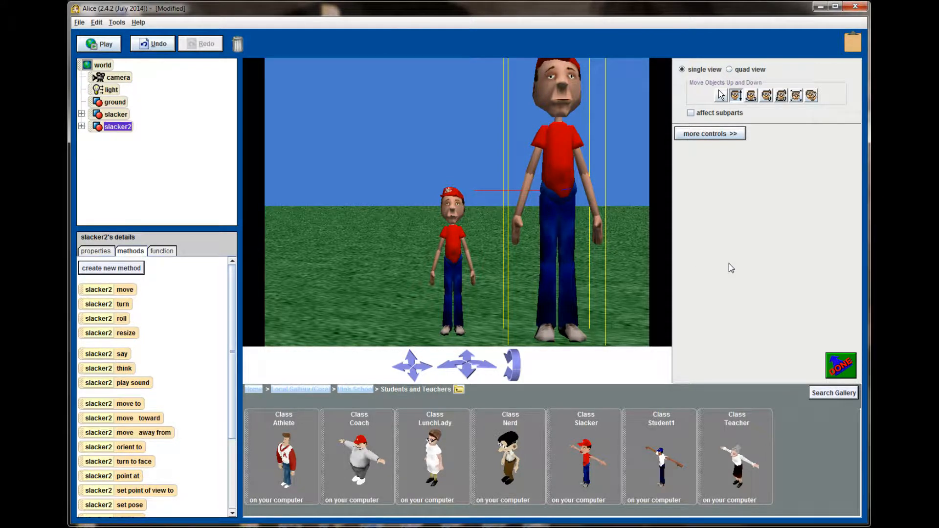
click(810, 95)
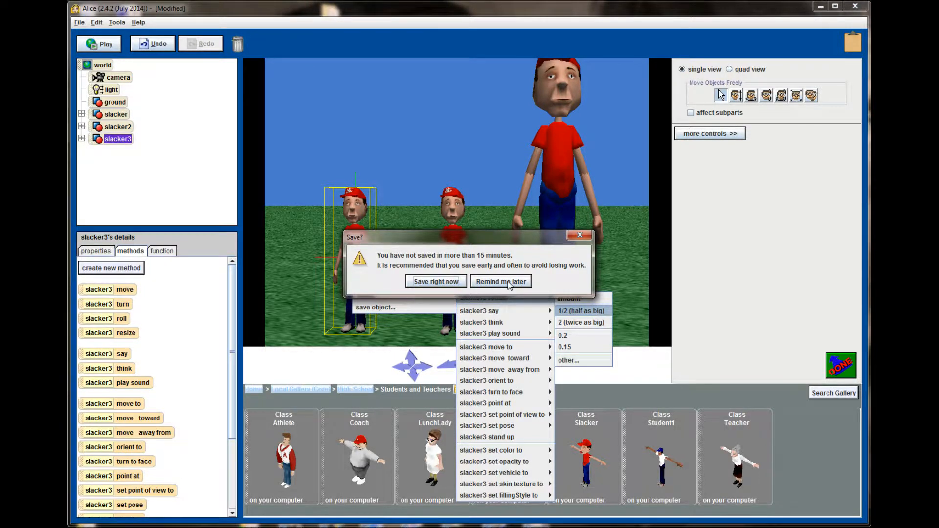
Step: Dismiss the save reminder and resize slacker3 to half as big
click(501, 281)
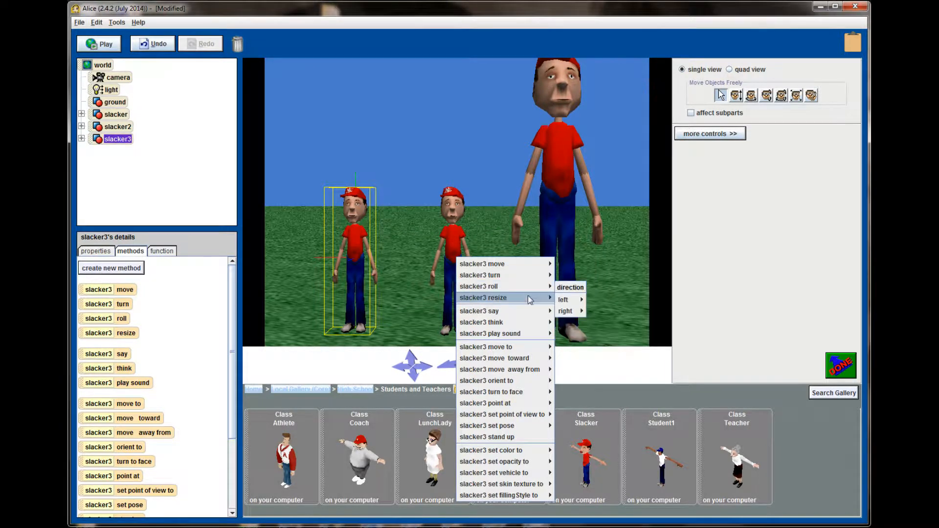
click(592, 316)
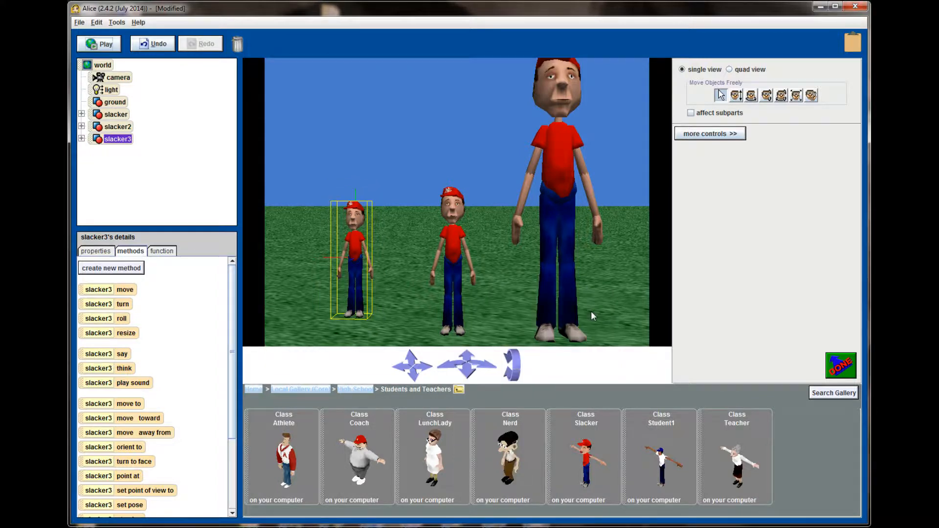
click(737, 94)
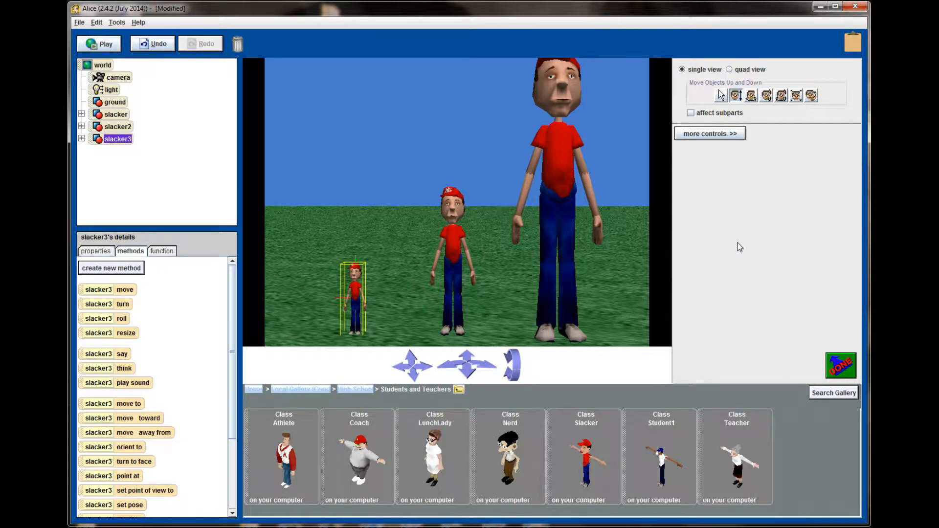
mouse_move(430, 215)
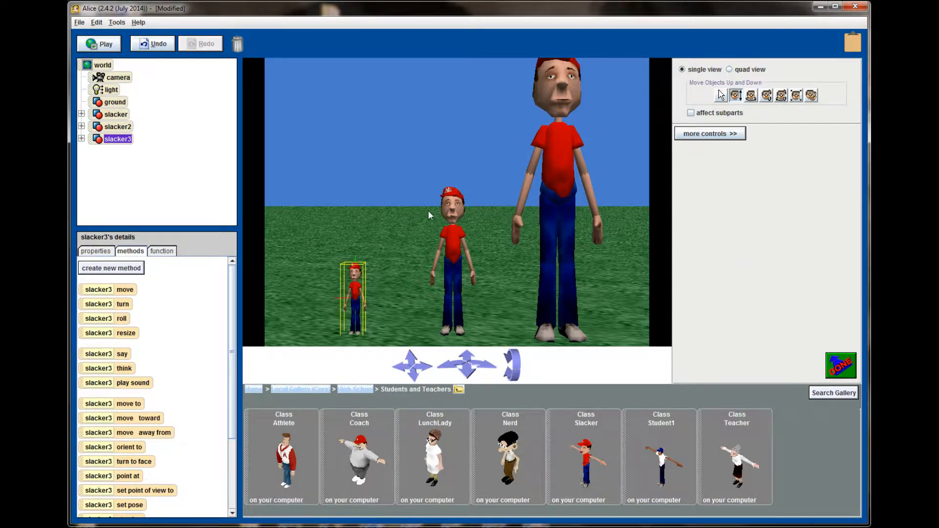
mouse_move(375, 283)
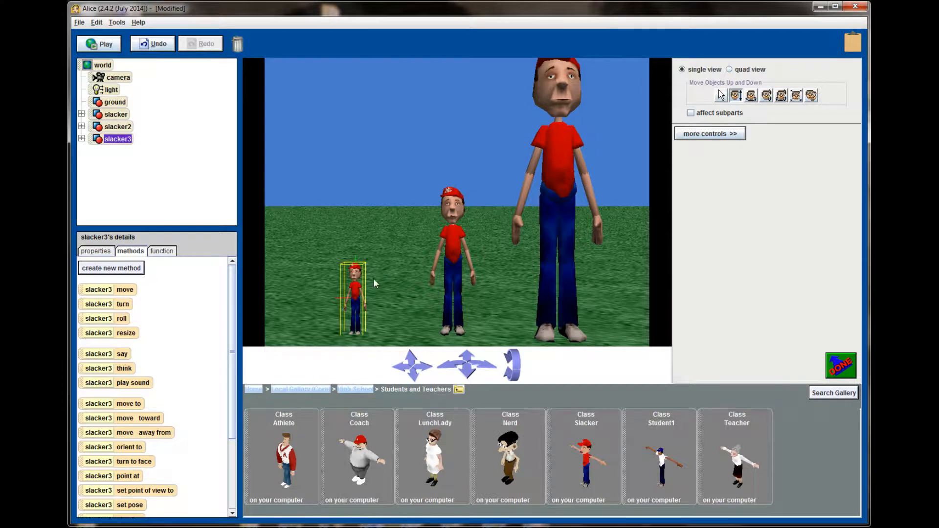